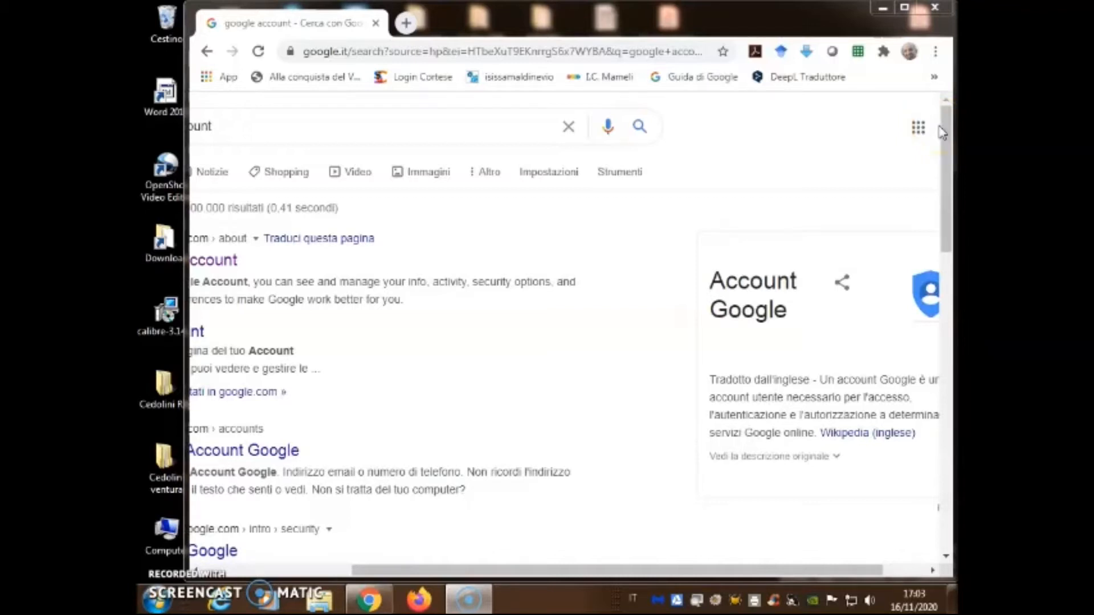
{"action": "mouse_move", "coordinate": [918, 128]}
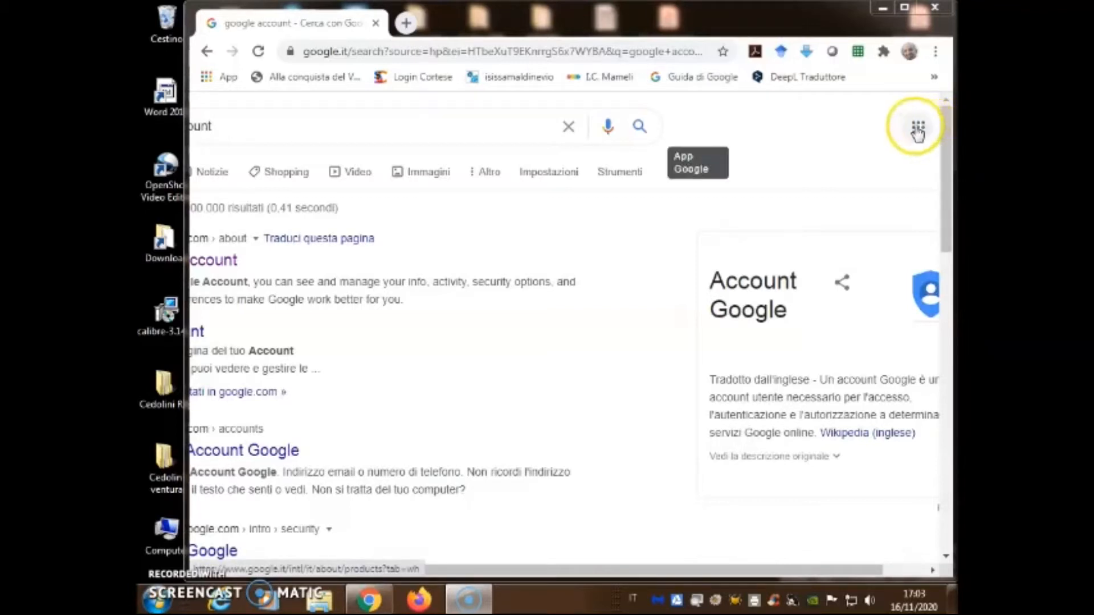
Step: Launch Google Meet from the apps grid and start a meeting nicknamed 'Colloquio'
{"action": "left_click", "coordinate": [917, 129]}
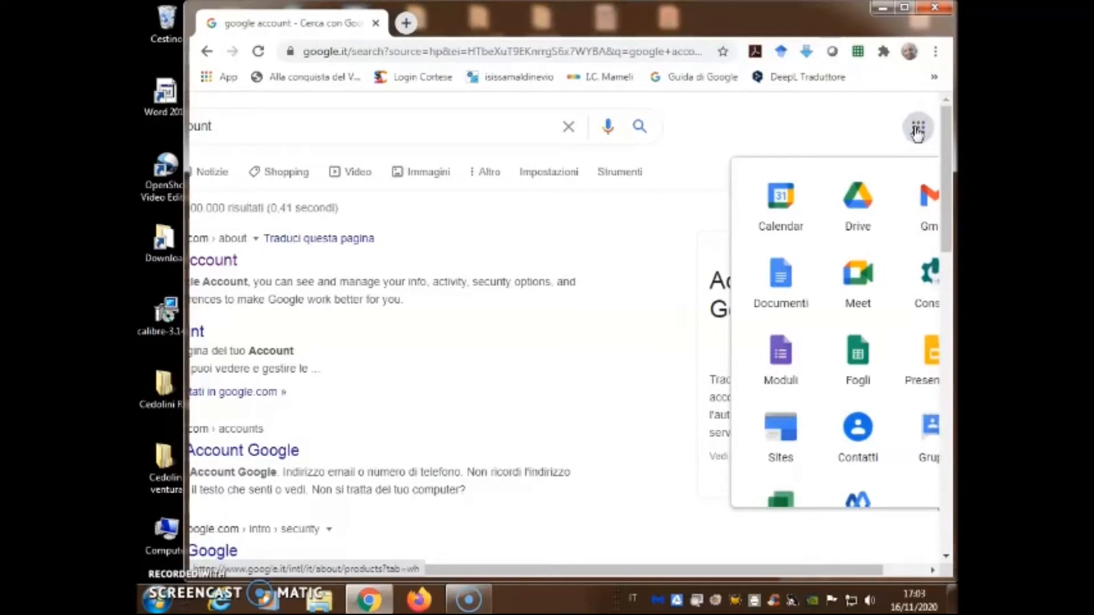
{"action": "mouse_move", "coordinate": [857, 280]}
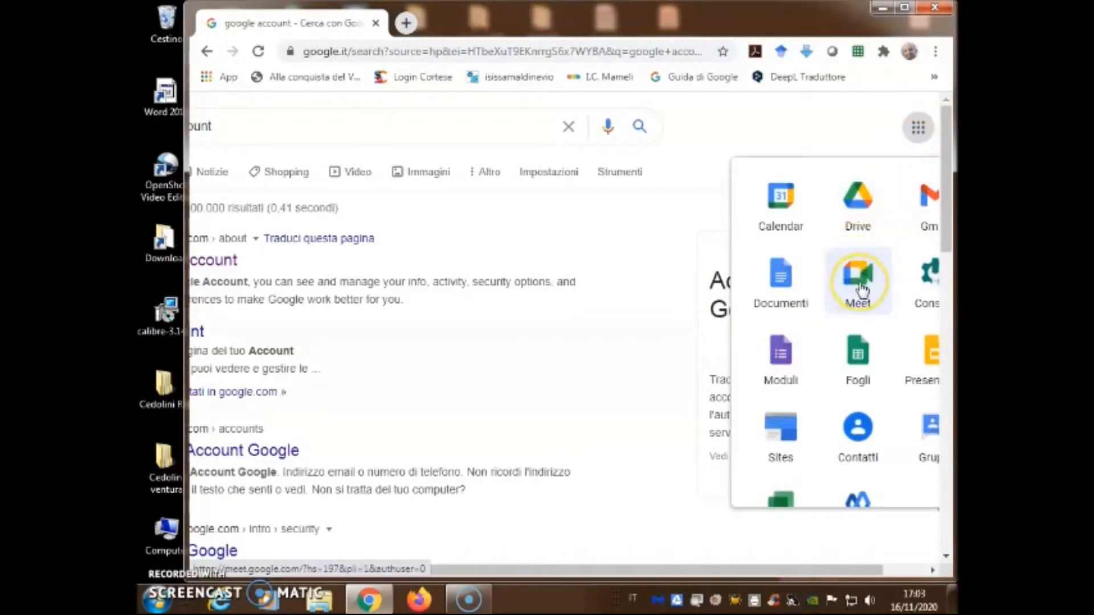
{"action": "left_click", "coordinate": [858, 275]}
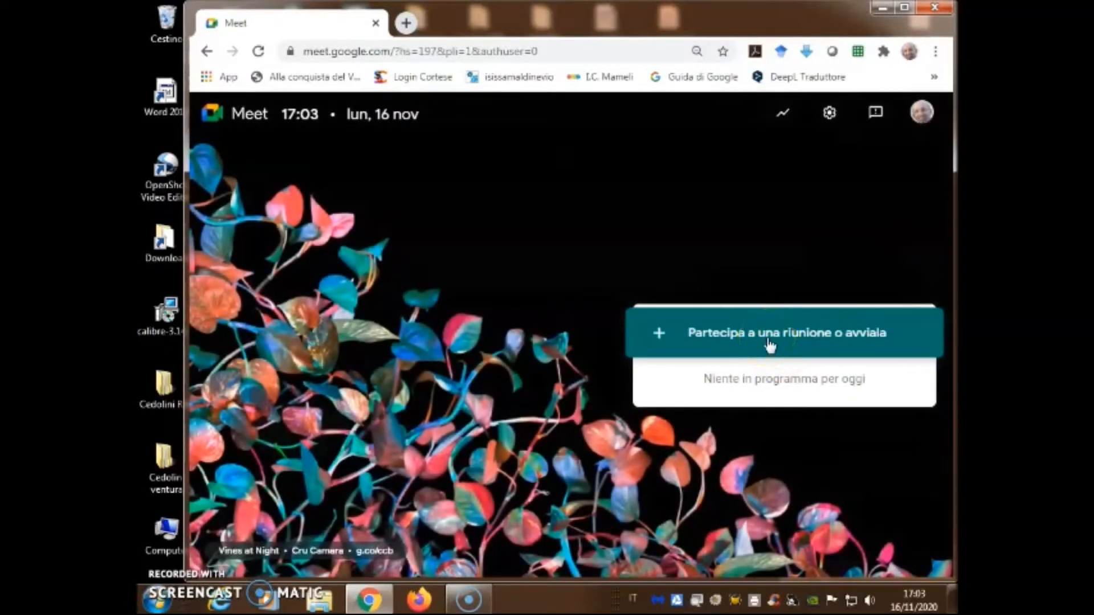
{"action": "left_click", "coordinate": [784, 333]}
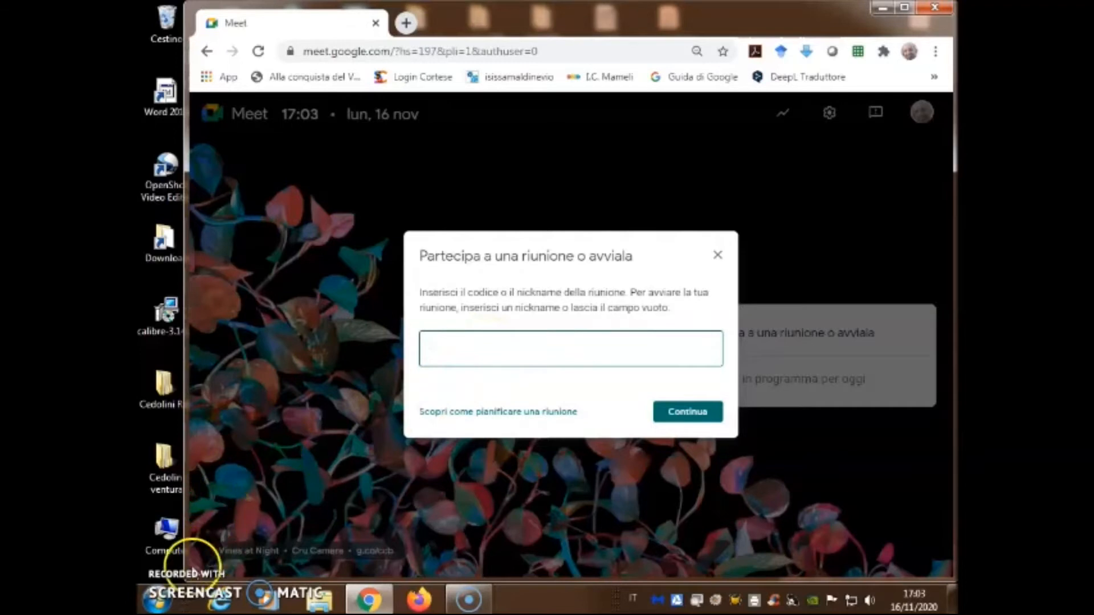
{"action": "type", "text": "Colloquio_"}
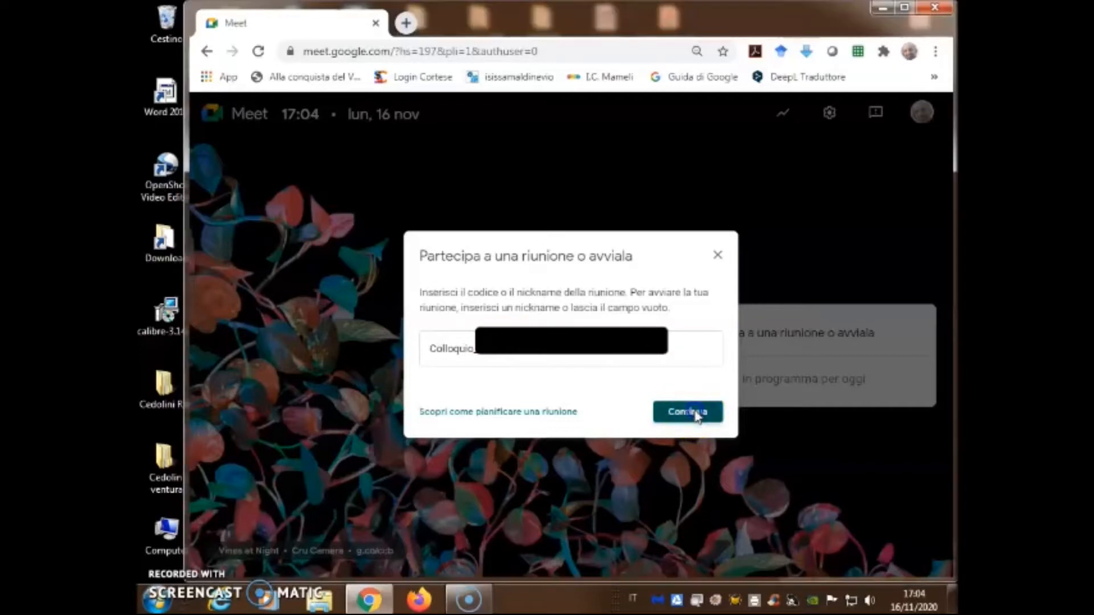
Step: Join the Colloquio meeting and copy its code ckw-aggy-tap from the meeting link
{"action": "left_click", "coordinate": [686, 411]}
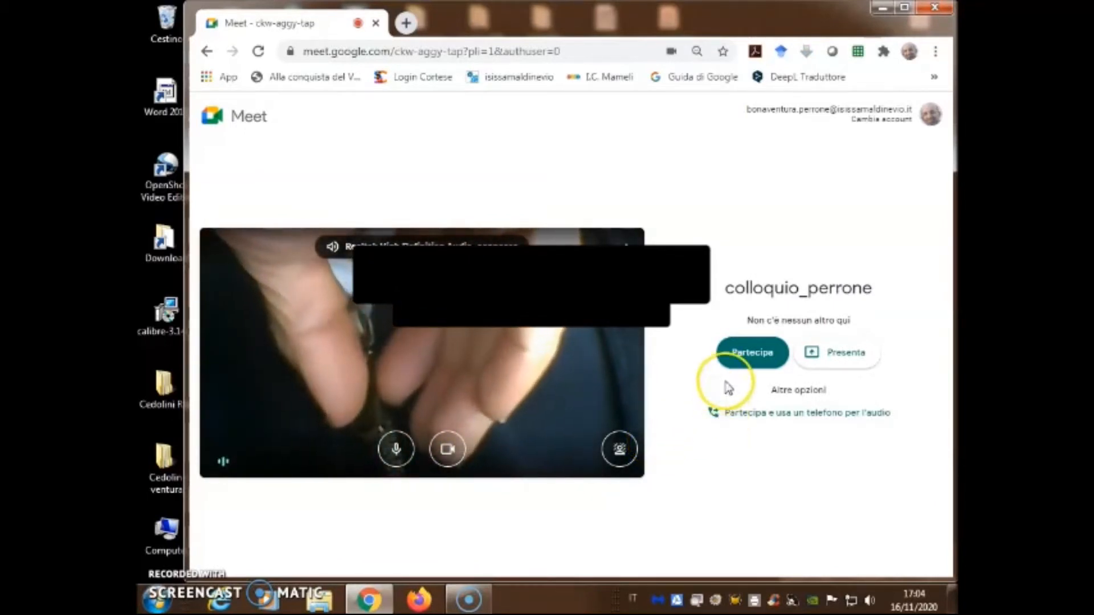
{"action": "left_click", "coordinate": [751, 352]}
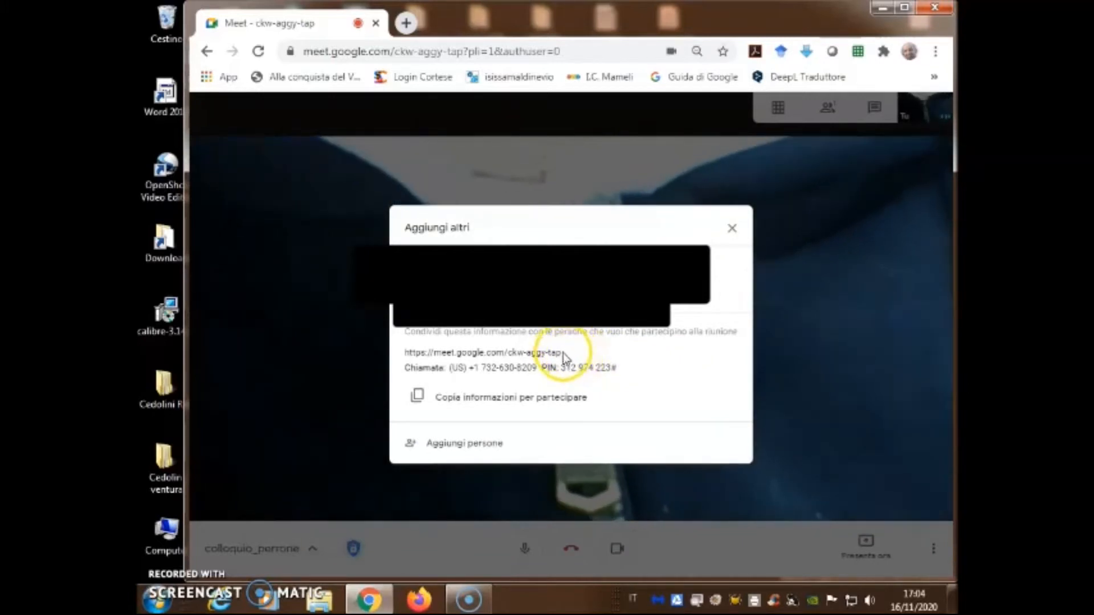
{"action": "double_click", "coordinate": [552, 352]}
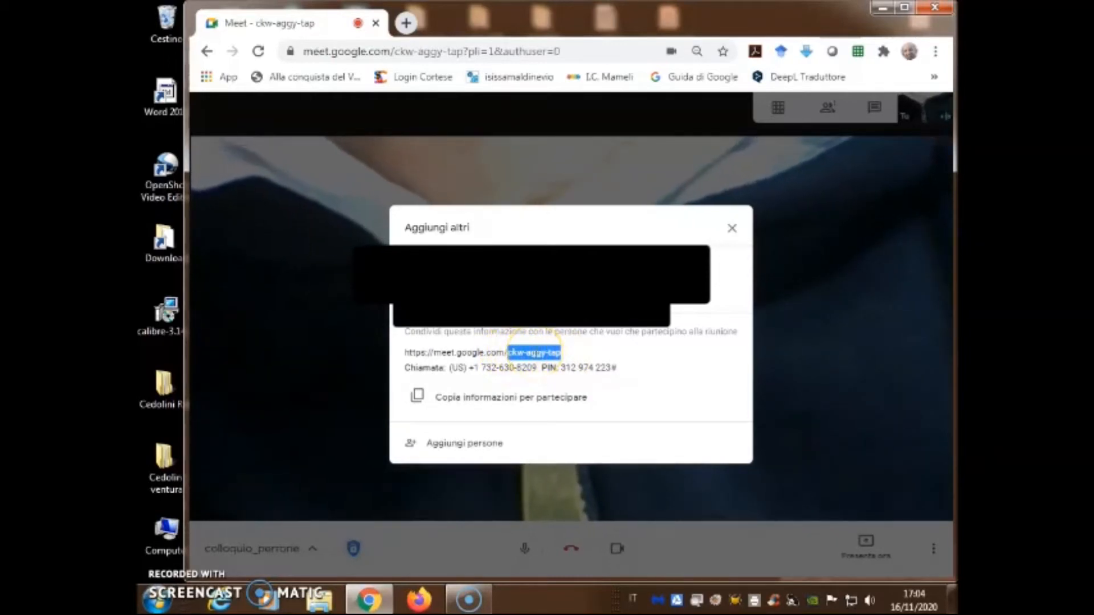
{"action": "right_click", "coordinate": [530, 352]}
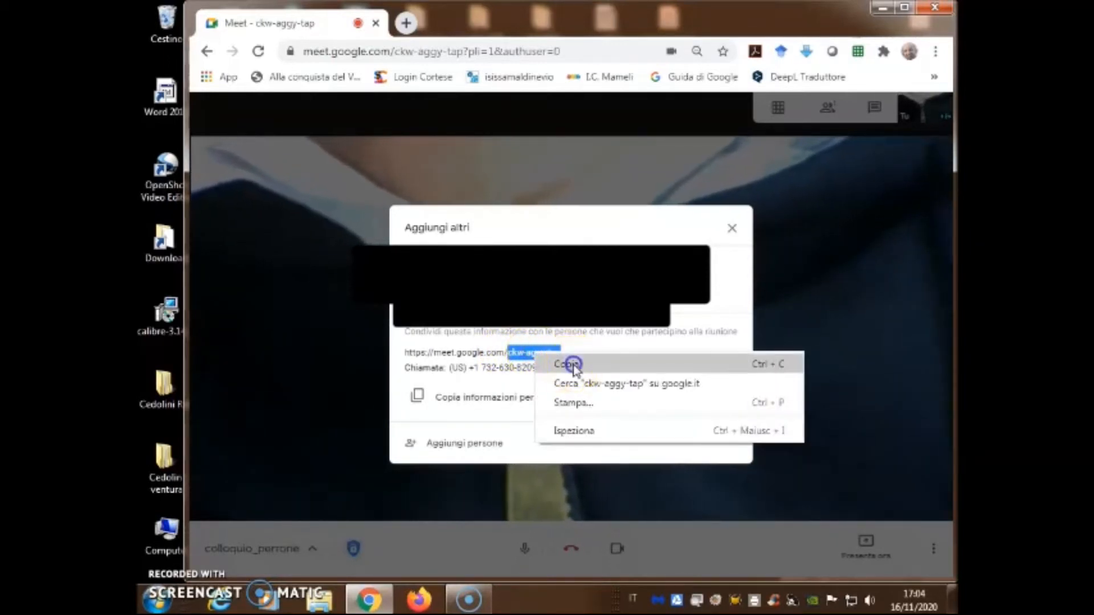
{"action": "left_click", "coordinate": [567, 363]}
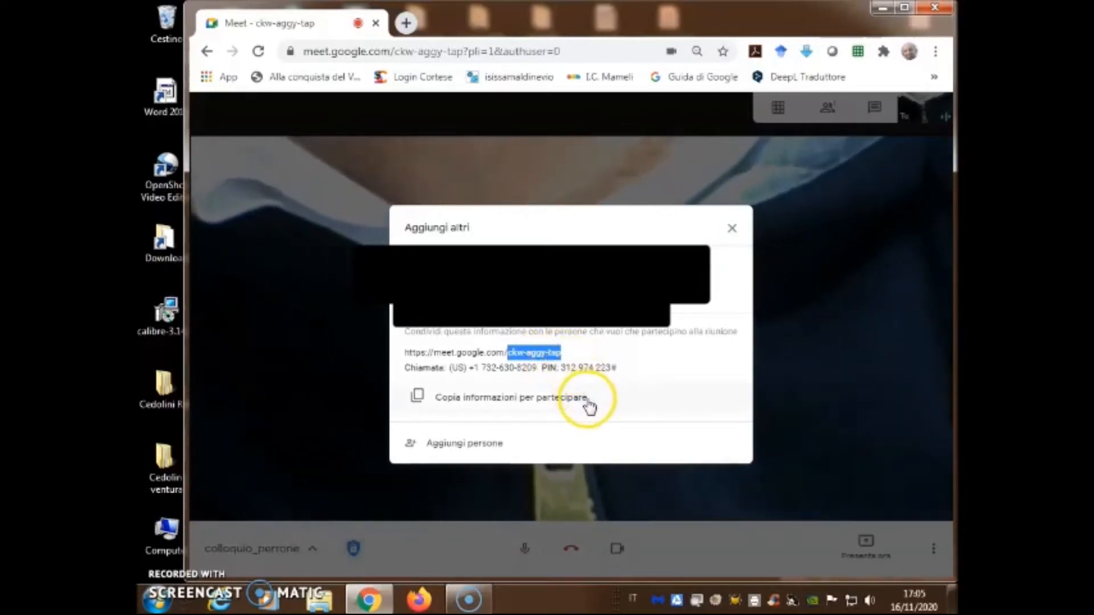
{"action": "mouse_move", "coordinate": [587, 468]}
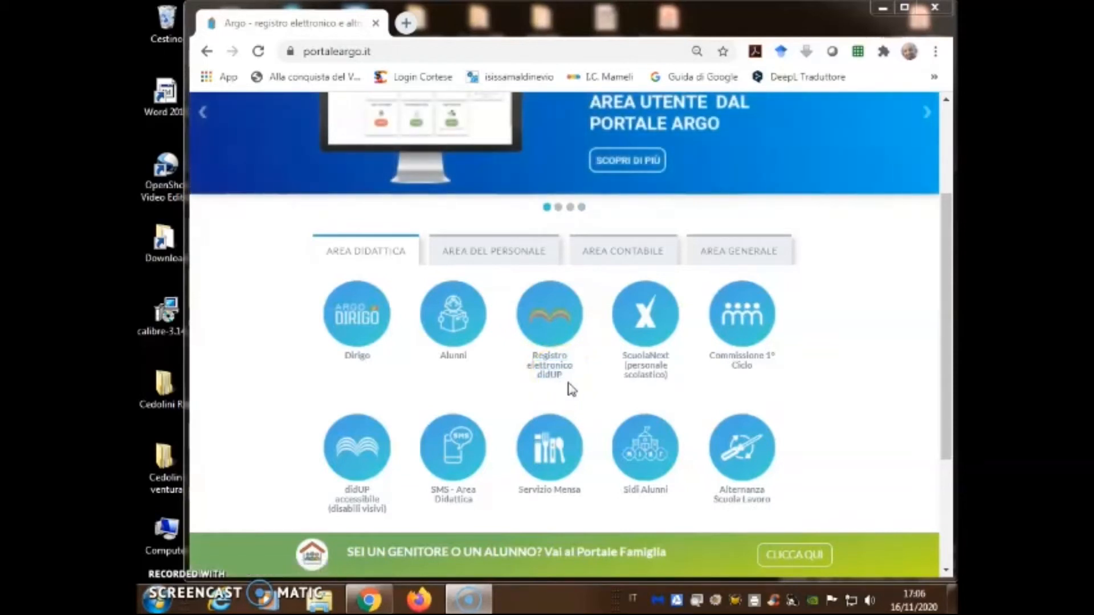
{"action": "mouse_move", "coordinate": [550, 370]}
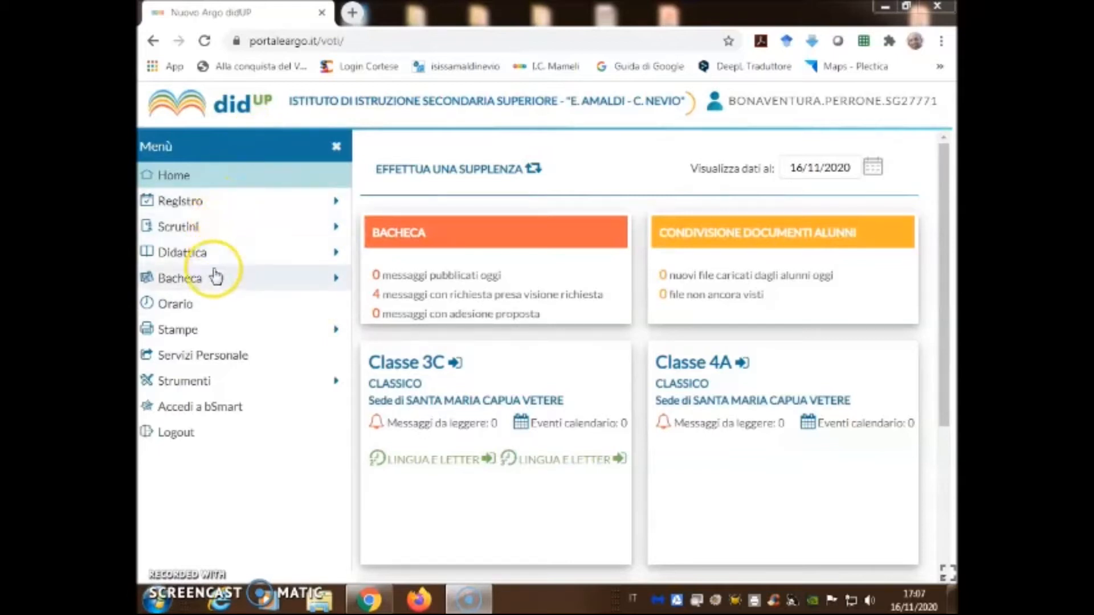
{"action": "mouse_move", "coordinate": [209, 356]}
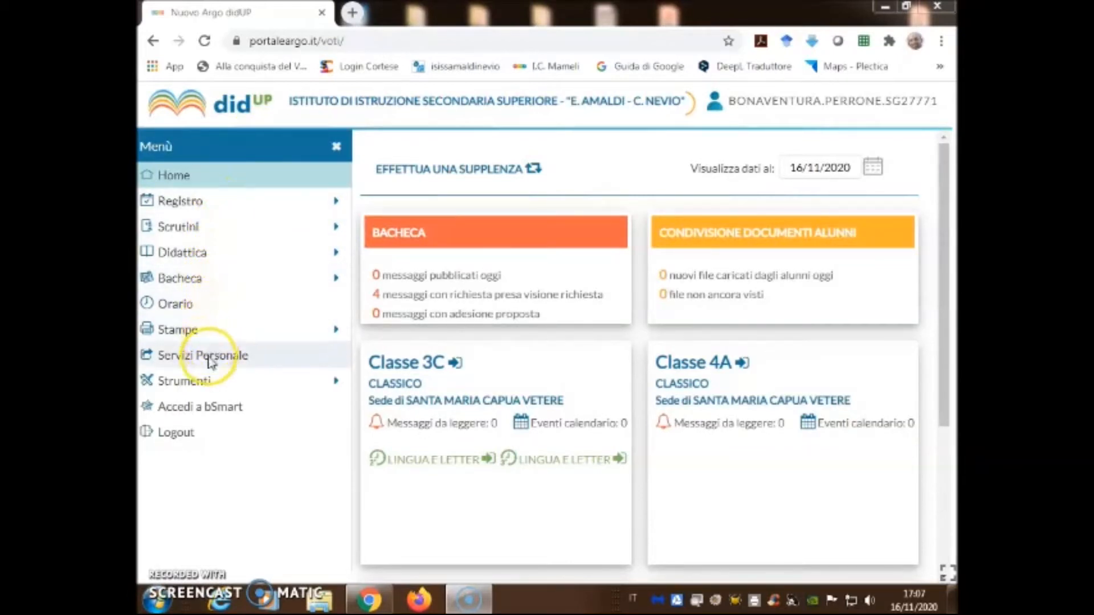
{"action": "mouse_move", "coordinate": [241, 383]}
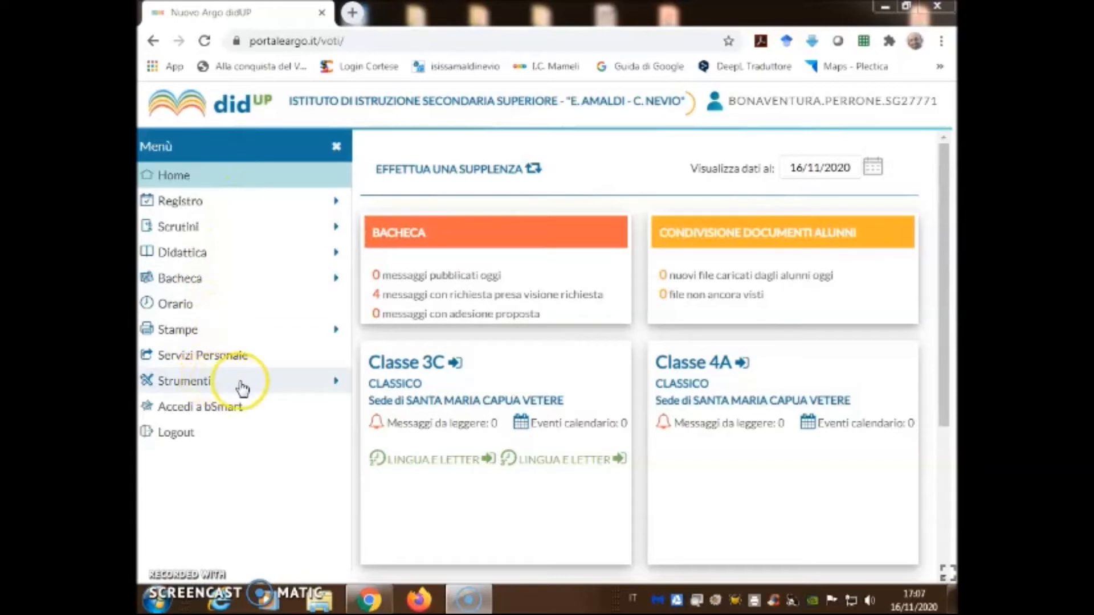
{"action": "mouse_move", "coordinate": [335, 388]}
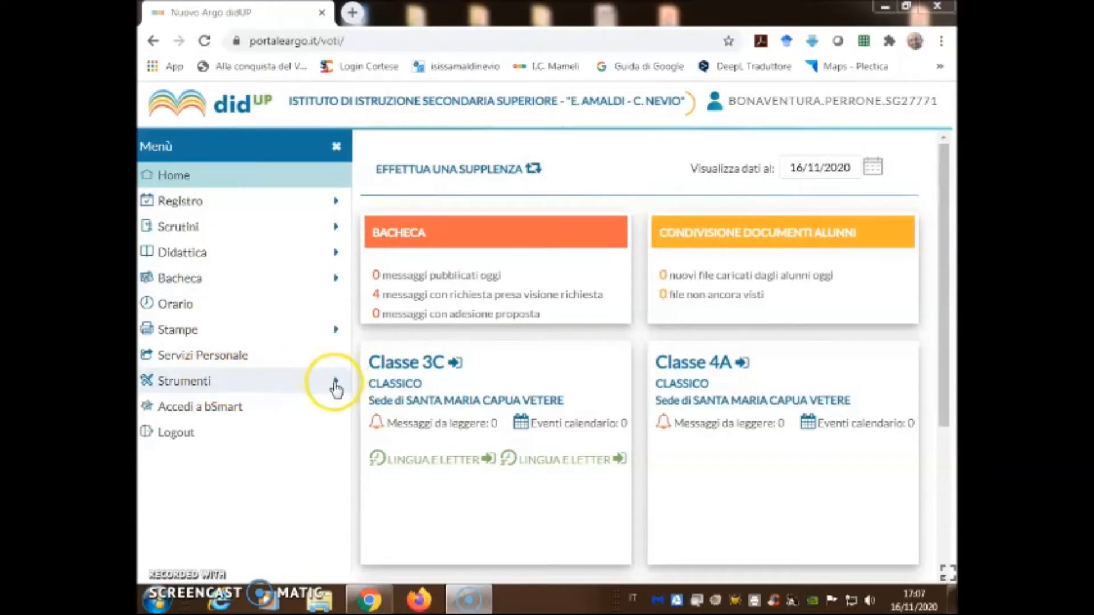
Step: Confirm the booking e-mail option in Opzioni Famiglia stays checked, then return to the portal
{"action": "left_click", "coordinate": [184, 380]}
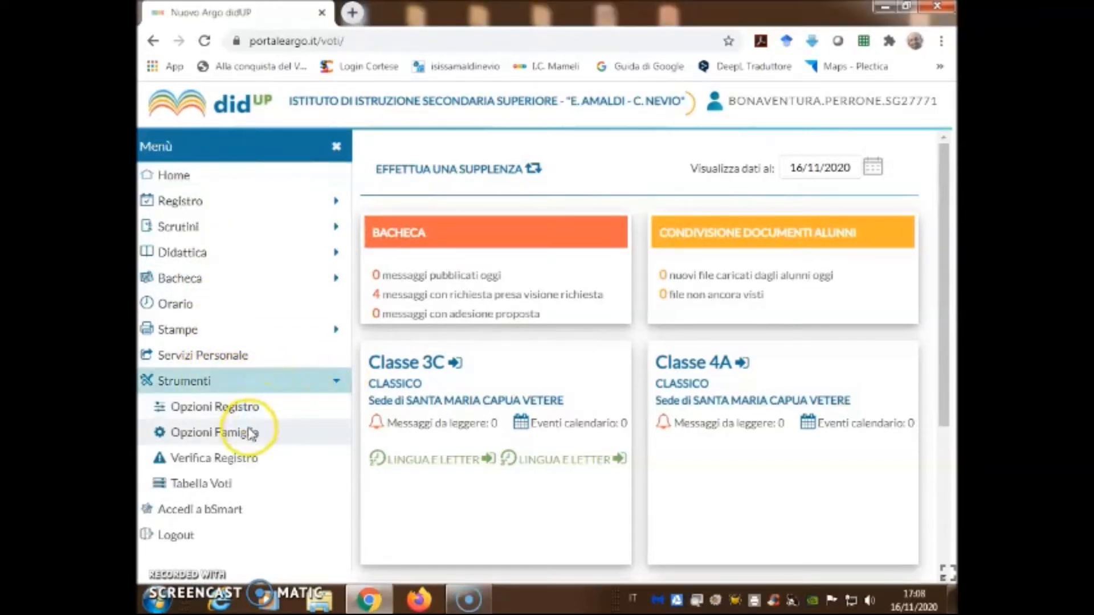
{"action": "left_click", "coordinate": [214, 432]}
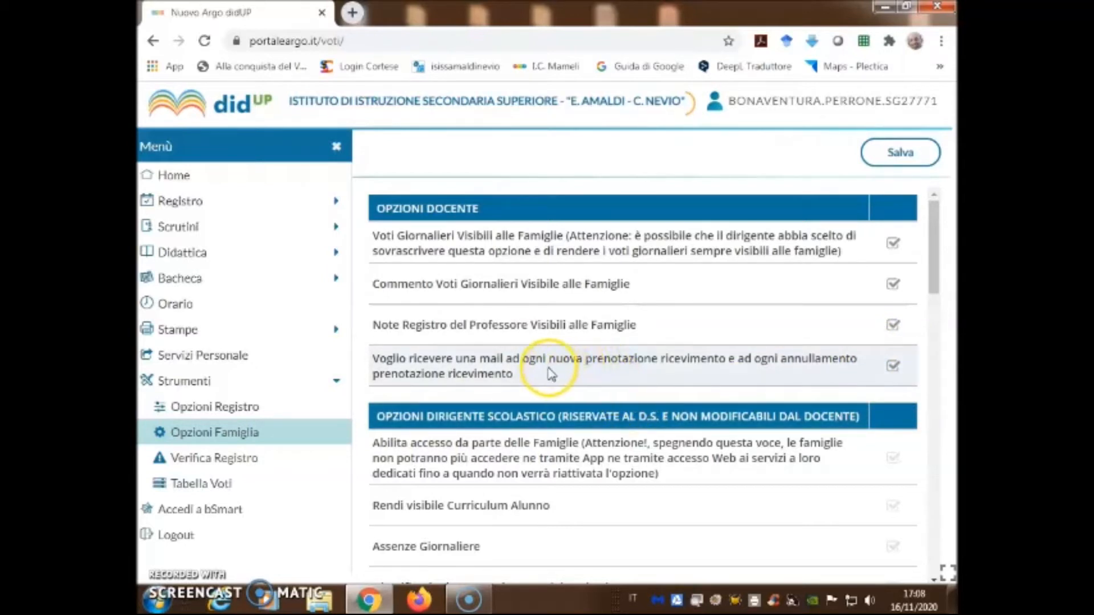
{"action": "mouse_move", "coordinate": [688, 365]}
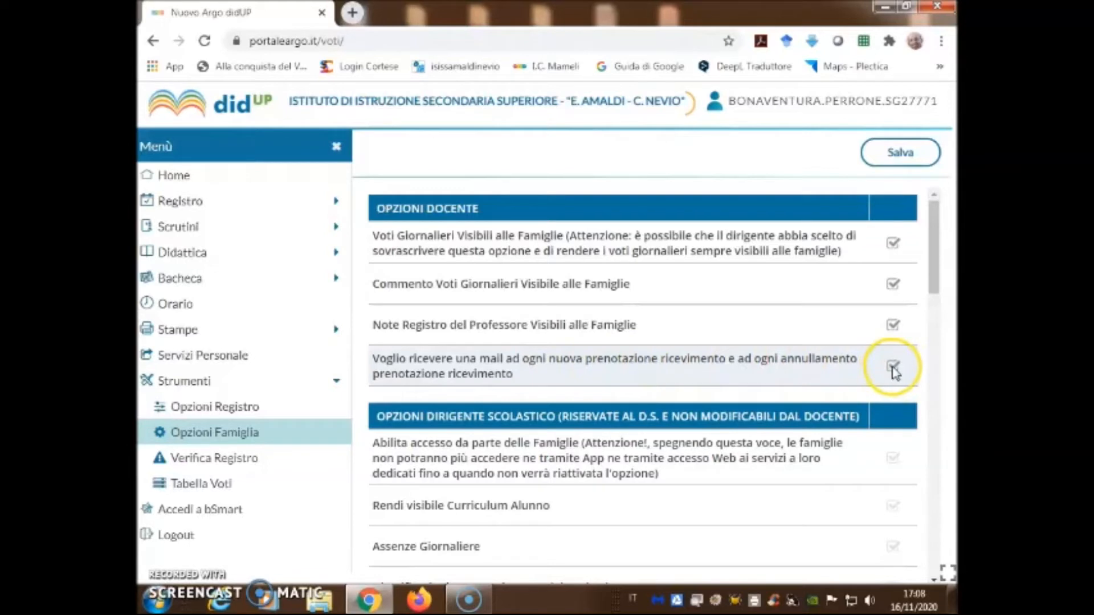
{"action": "left_click", "coordinate": [893, 367]}
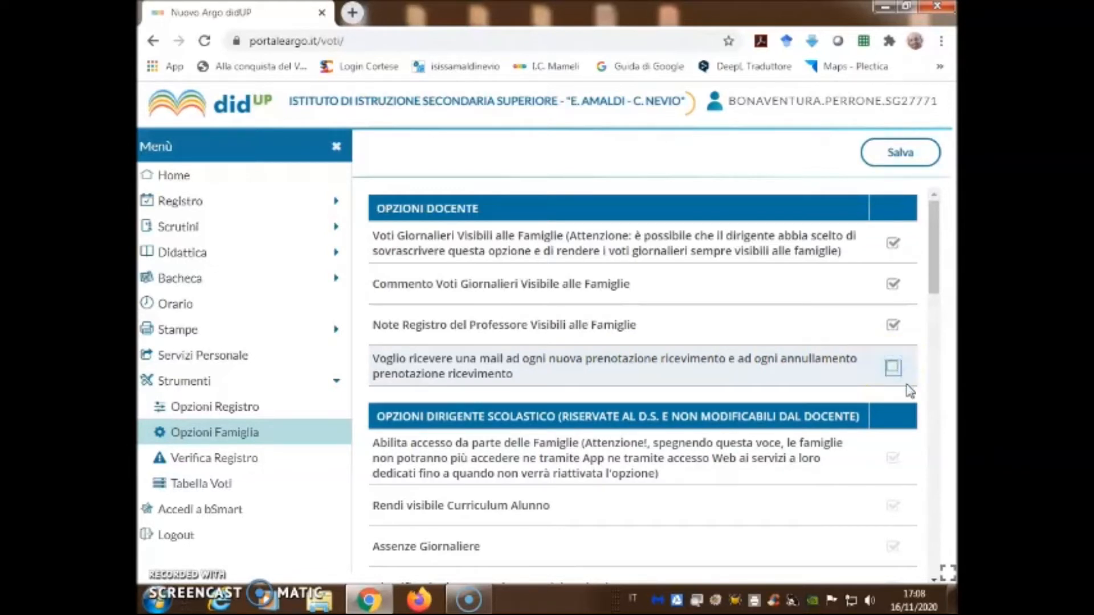
{"action": "left_click", "coordinate": [893, 368]}
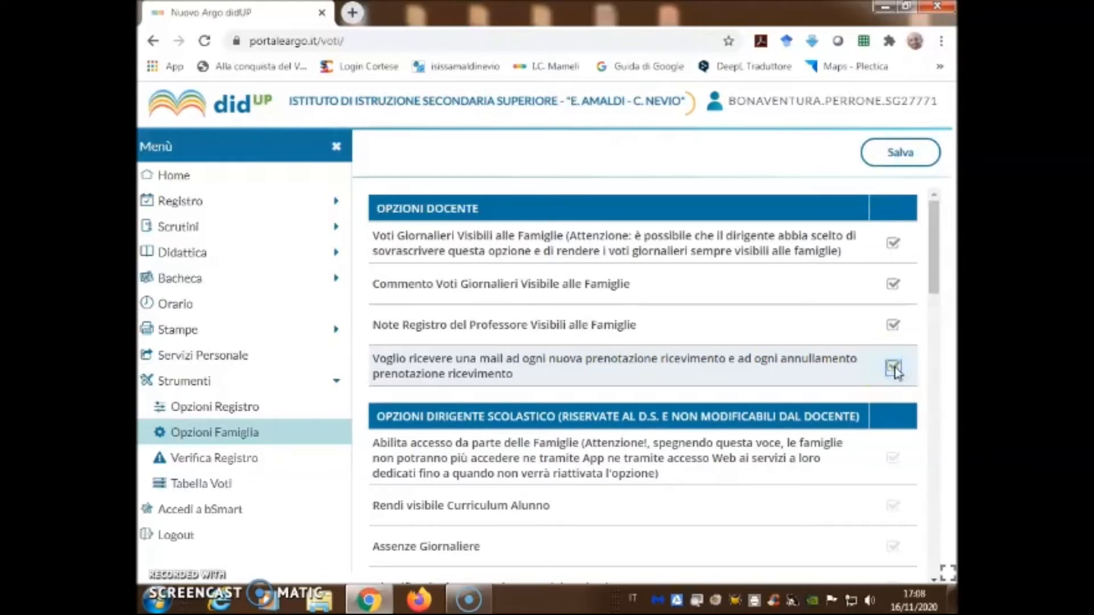
{"action": "left_click", "coordinate": [893, 366]}
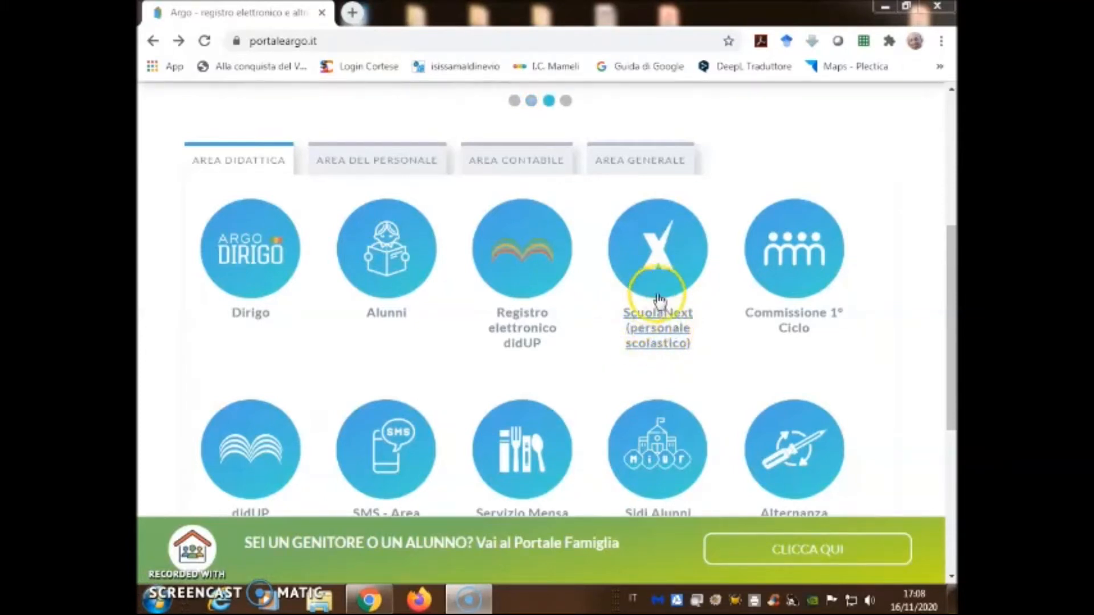
{"action": "mouse_move", "coordinate": [662, 321]}
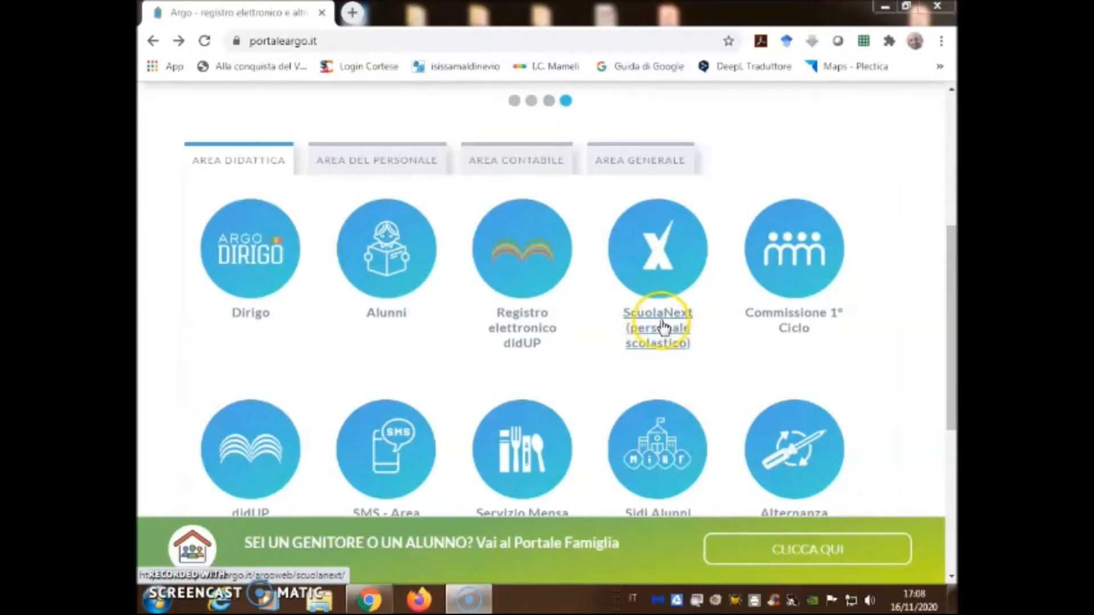
Step: Launch 'ScuolaNext (personale scolastico)' from the portal's Area Didattica
{"action": "left_click", "coordinate": [656, 313]}
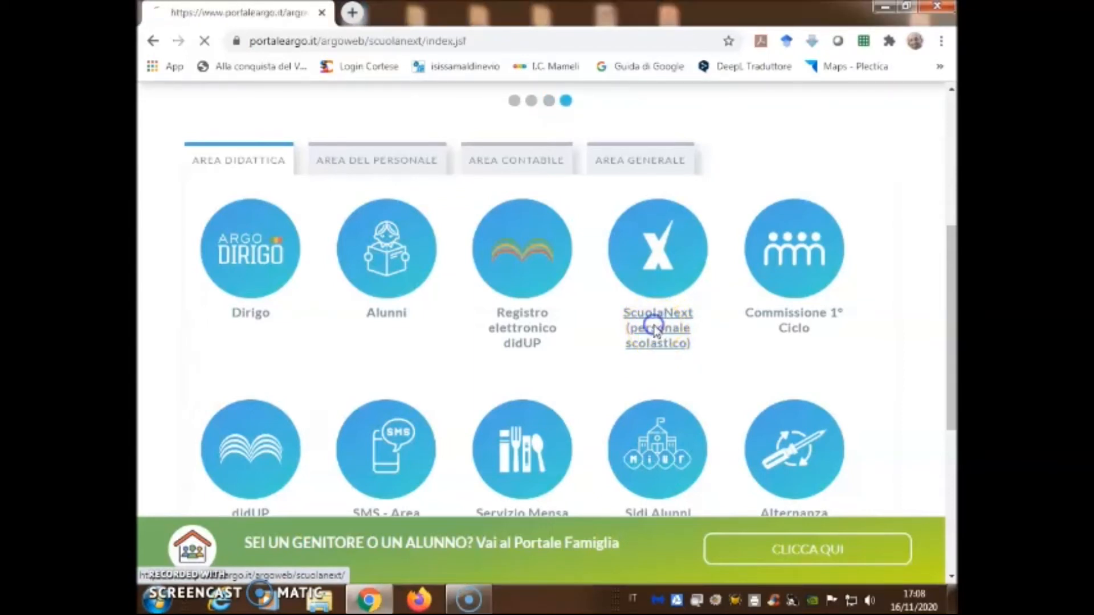
{"action": "left_click", "coordinate": [656, 312]}
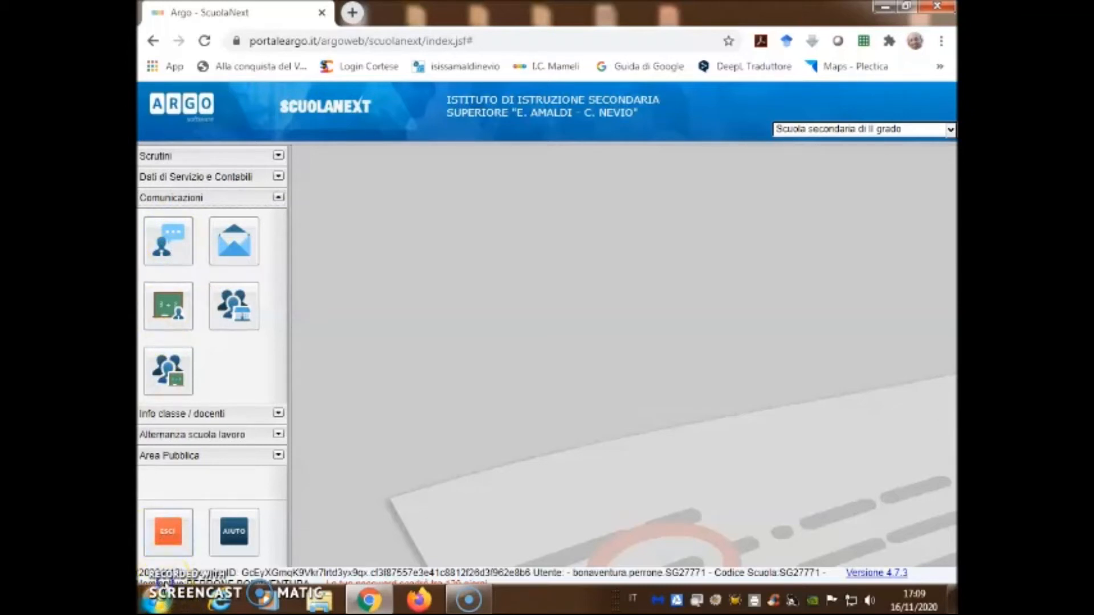
Step: Add a new weekly recurring Thursday availability in Disponibilità Docente
{"action": "left_click", "coordinate": [167, 241]}
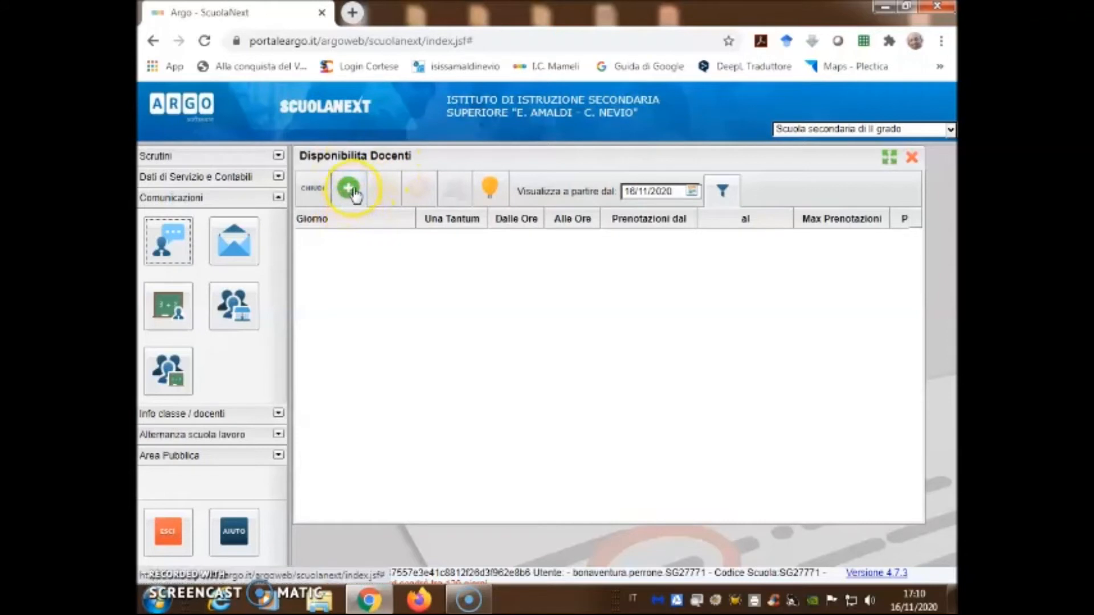
{"action": "left_click", "coordinate": [349, 189]}
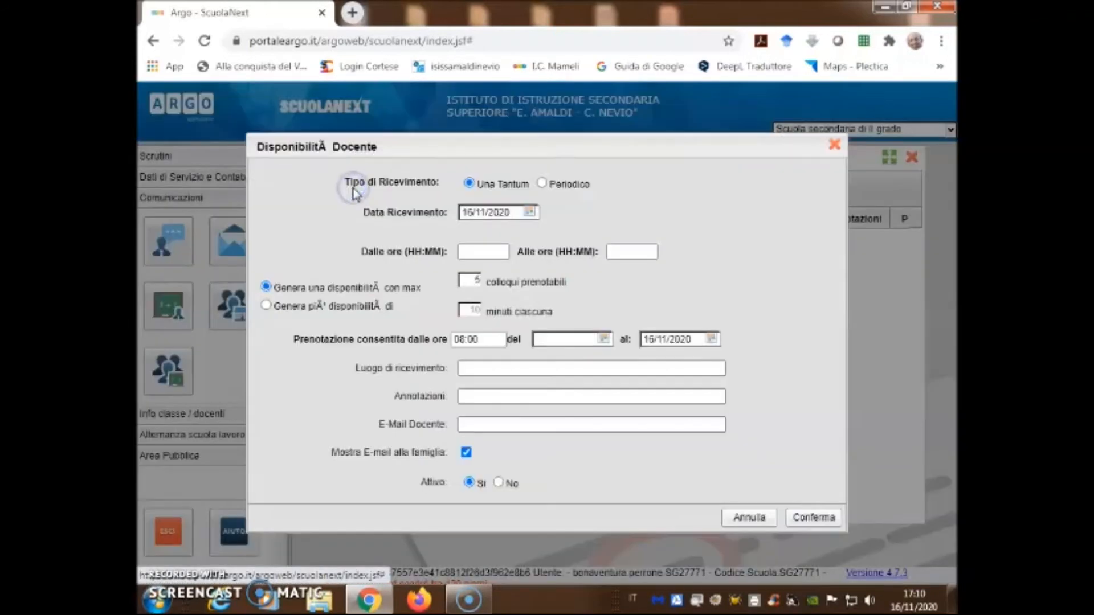
{"action": "mouse_move", "coordinate": [433, 244]}
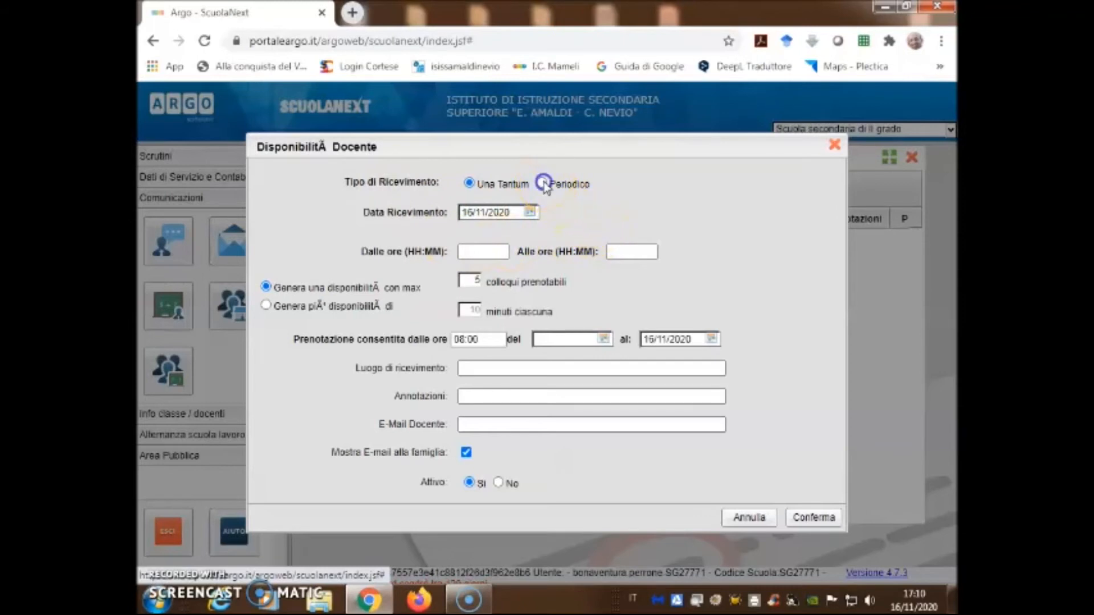
{"action": "left_click", "coordinate": [541, 183]}
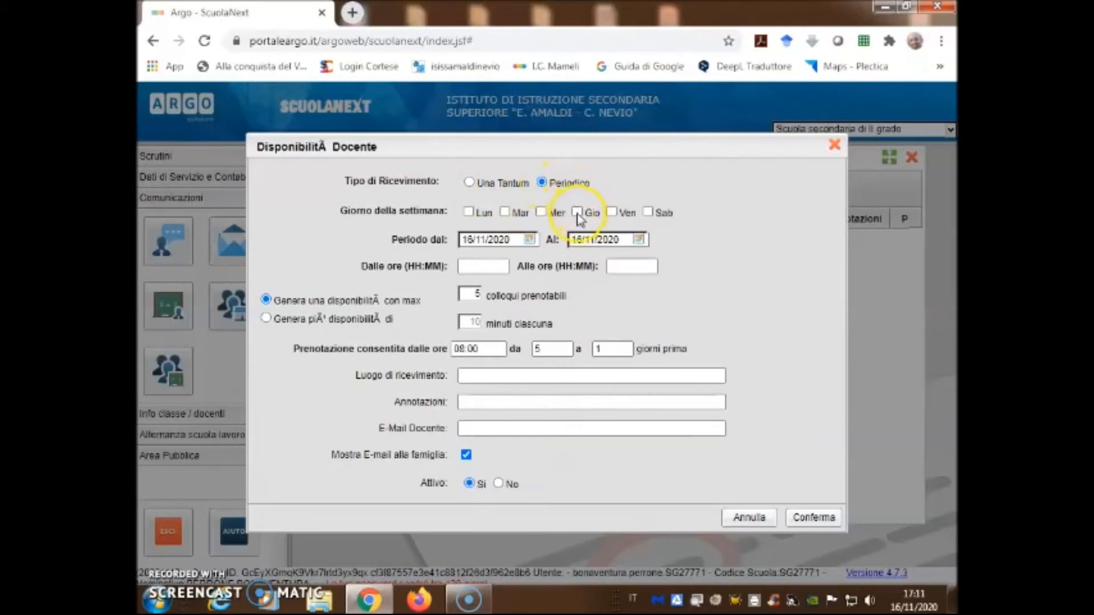
{"action": "left_click", "coordinate": [577, 212]}
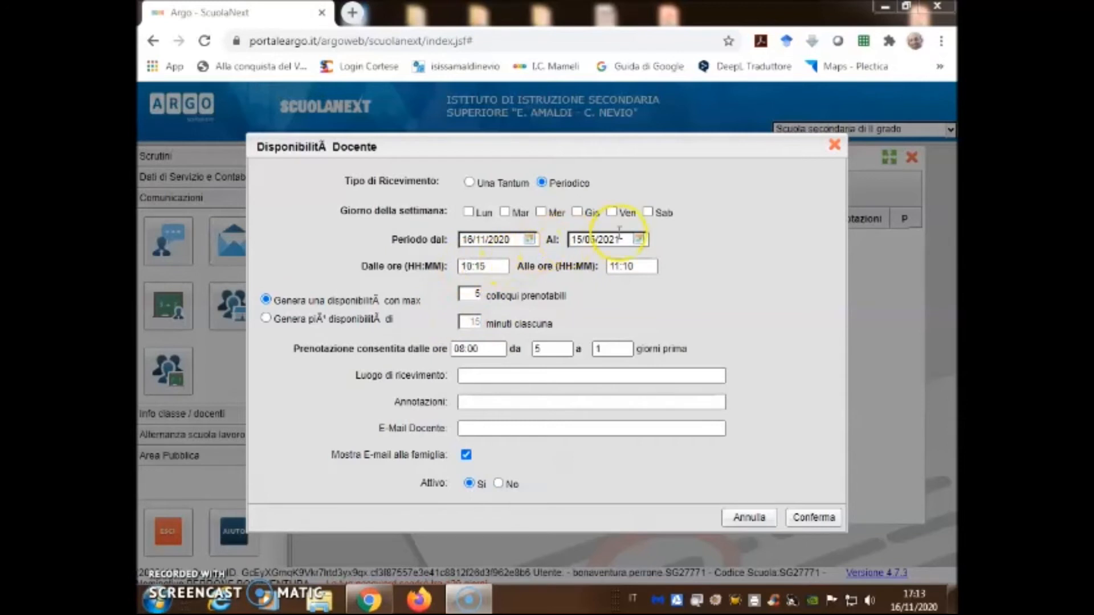
{"action": "left_click", "coordinate": [576, 211]}
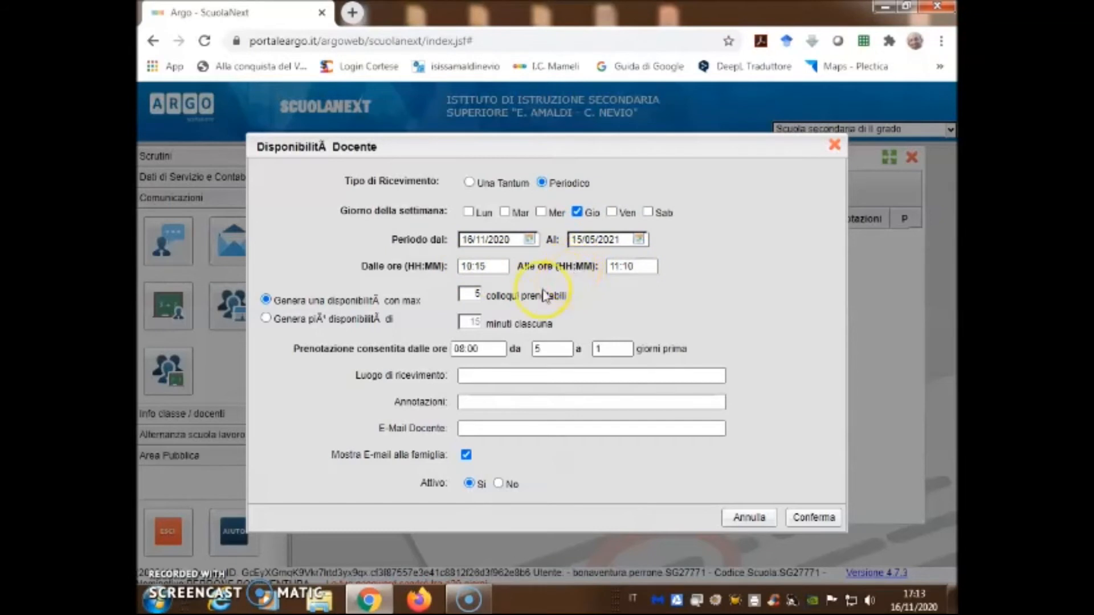
{"action": "mouse_move", "coordinate": [482, 310]}
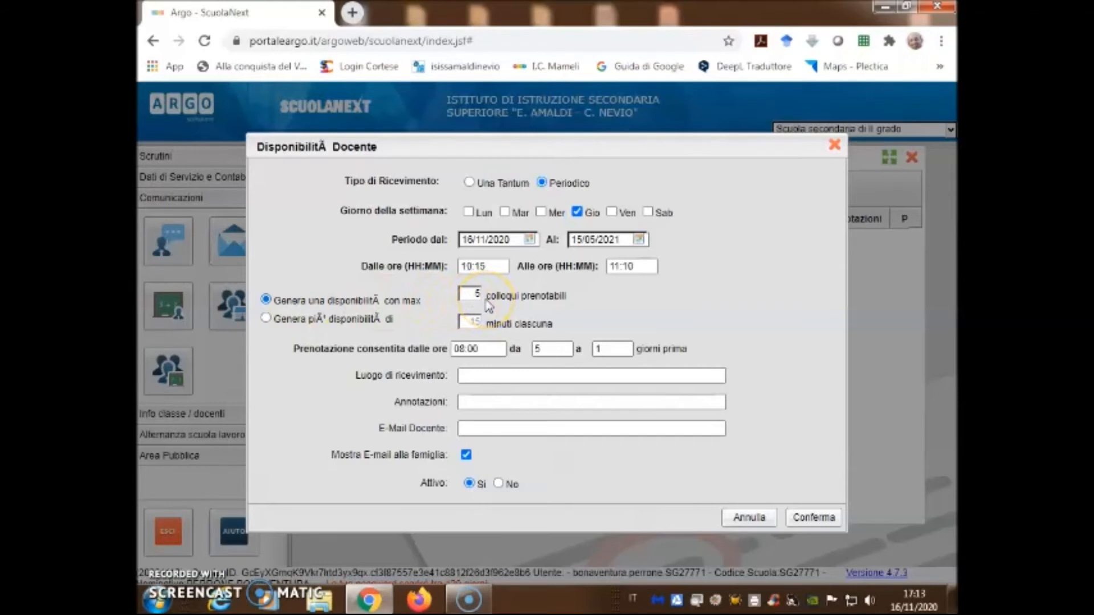
{"action": "left_click", "coordinate": [473, 294]}
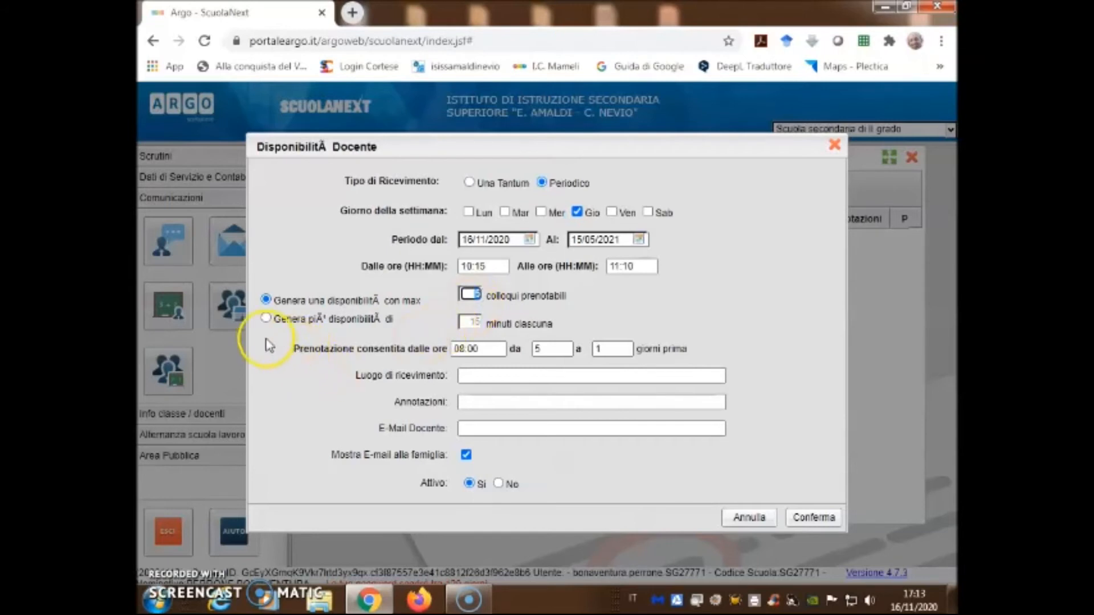
Step: Choose 'Genera più disponibilità di' with 15 minuti ciascuna slots
{"action": "left_click", "coordinate": [265, 318]}
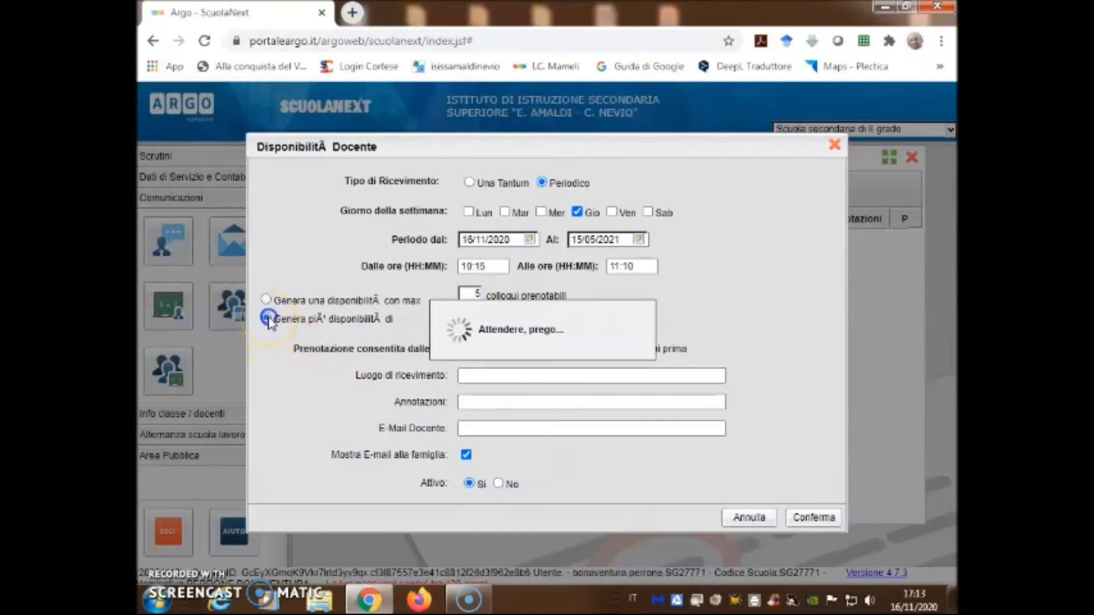
{"action": "left_click", "coordinate": [265, 318]}
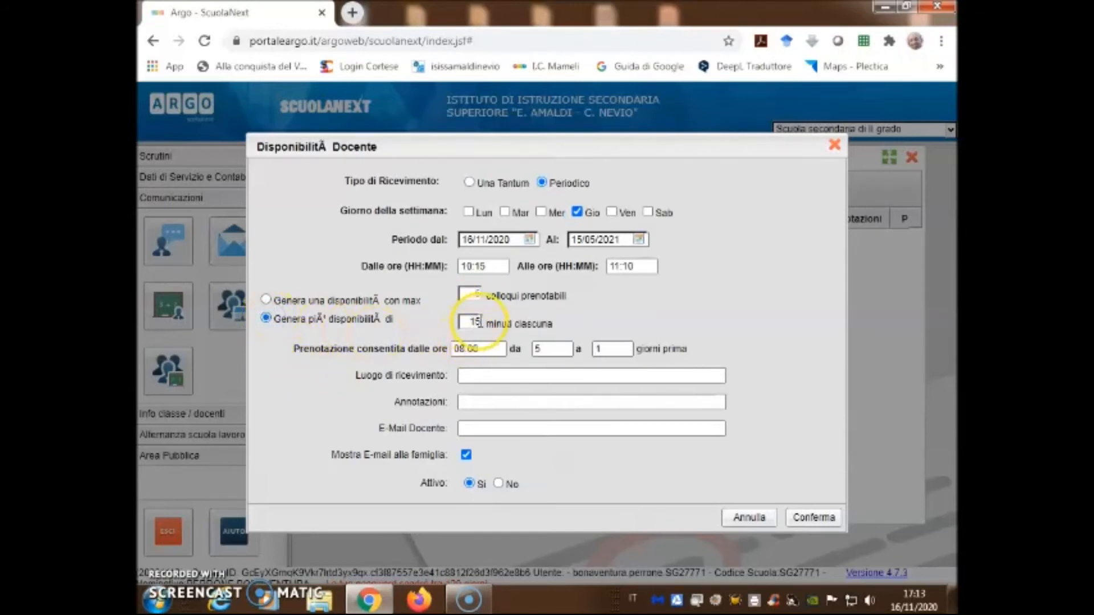
{"action": "left_click", "coordinate": [472, 322]}
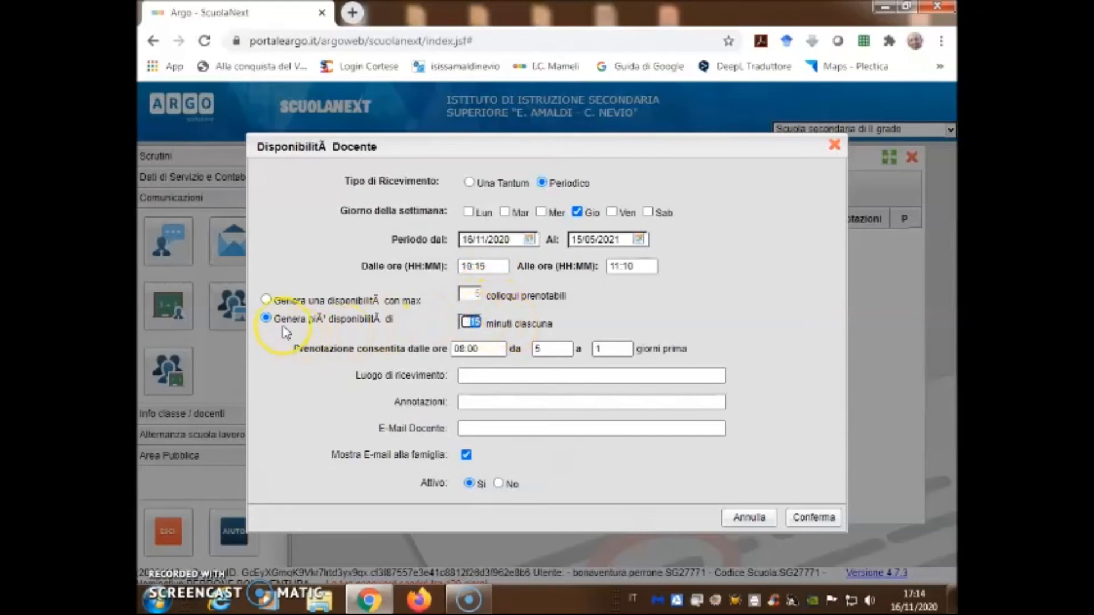
{"action": "left_click", "coordinate": [266, 301]}
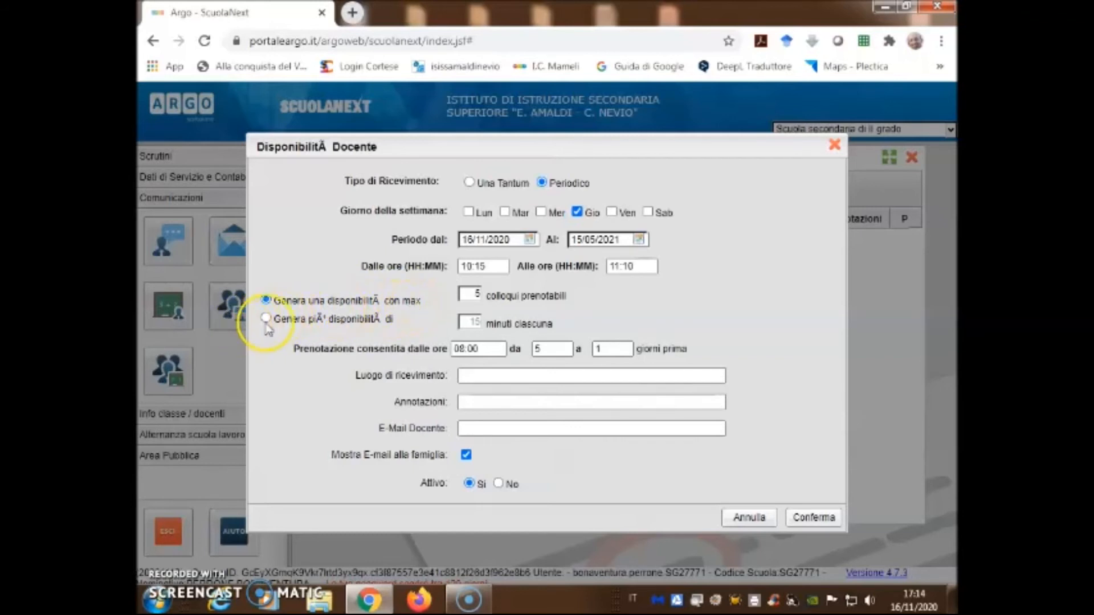
{"action": "left_click", "coordinate": [266, 319]}
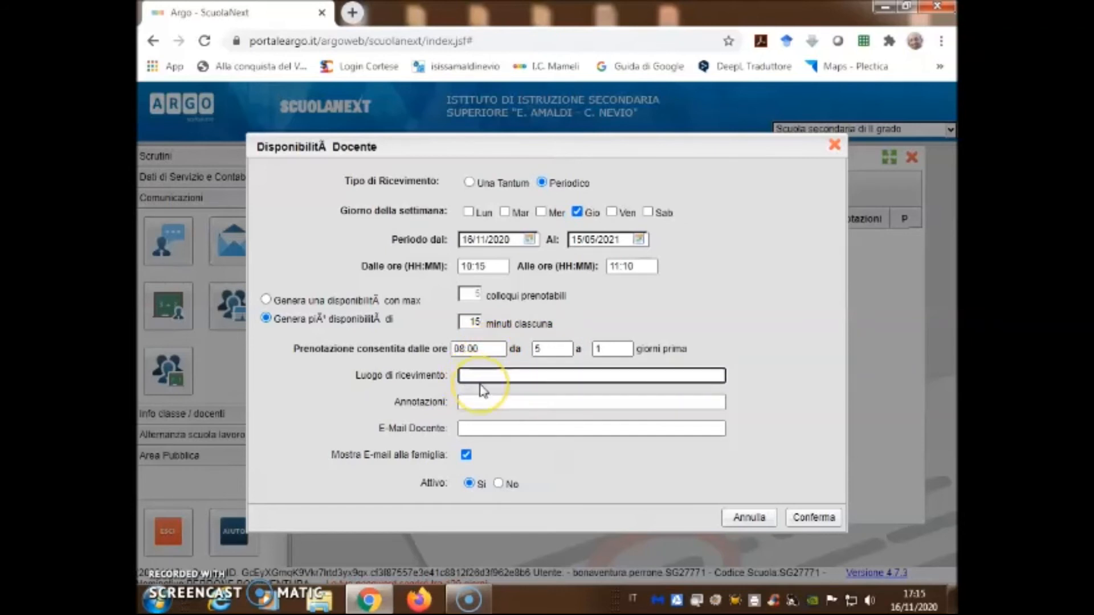
Step: Enter the virtual classroom, accessed via the amaldi account, as the meeting place
{"action": "type", "text": "aula virtuale ("}
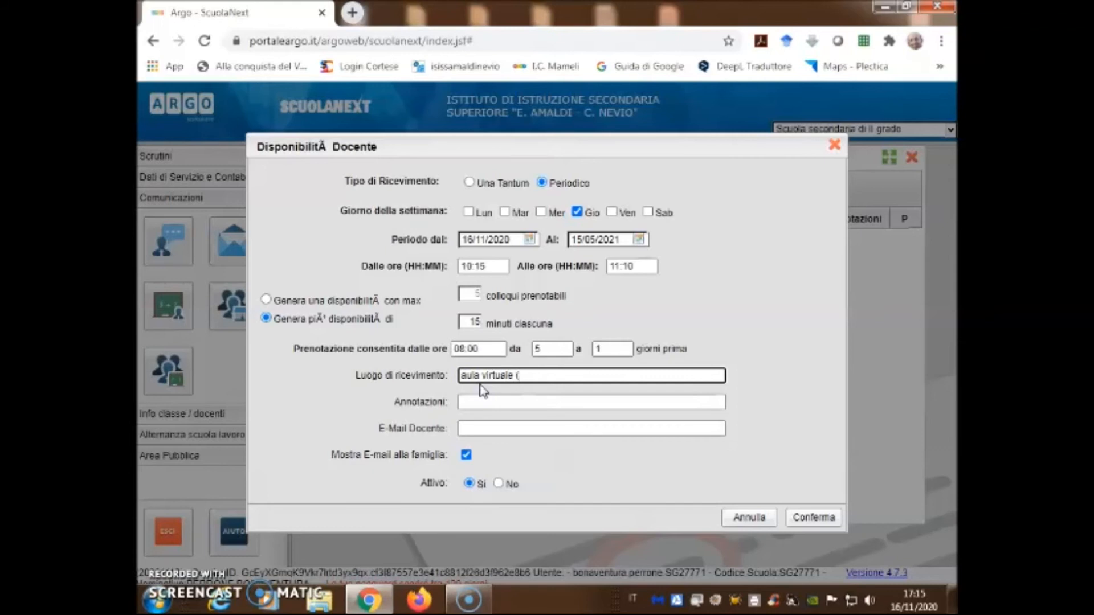
{"action": "type", "text": "accesso"}
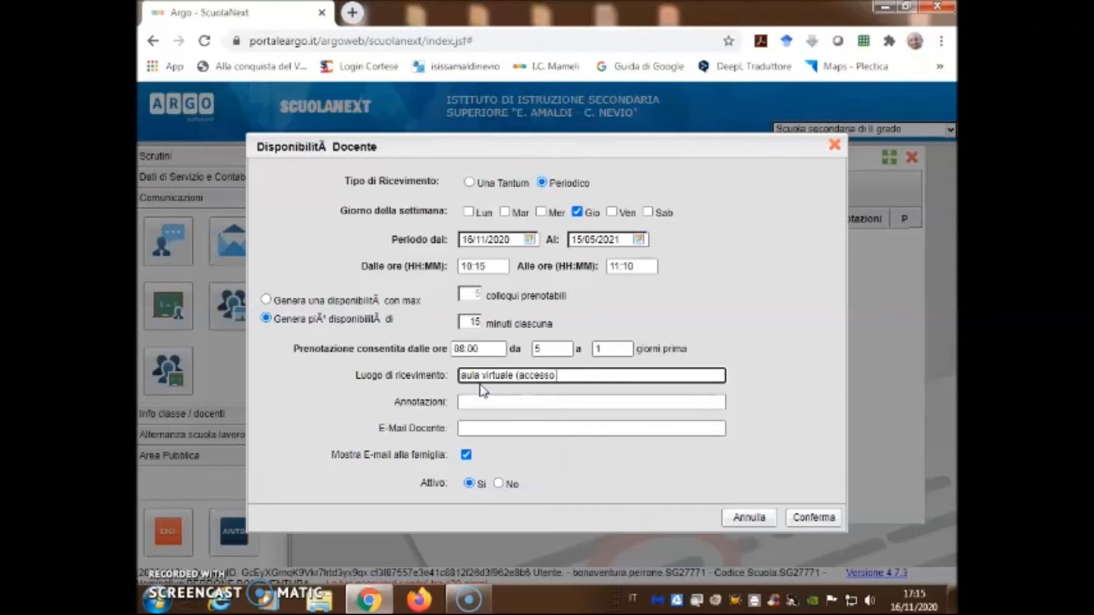
{"action": "type", "text": "tramite"}
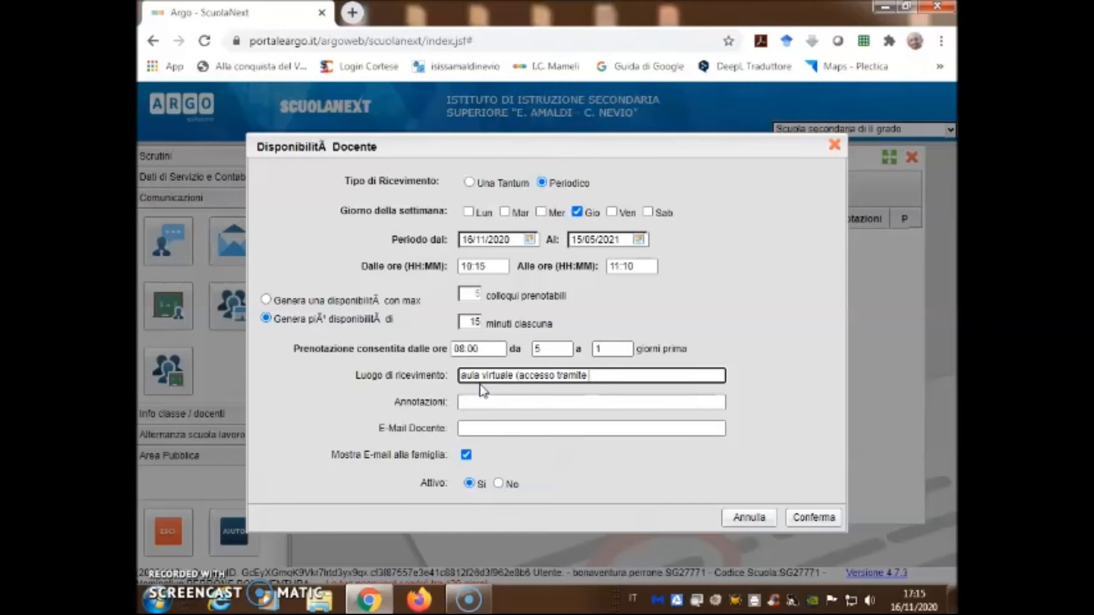
{"action": "type", "text": "account"}
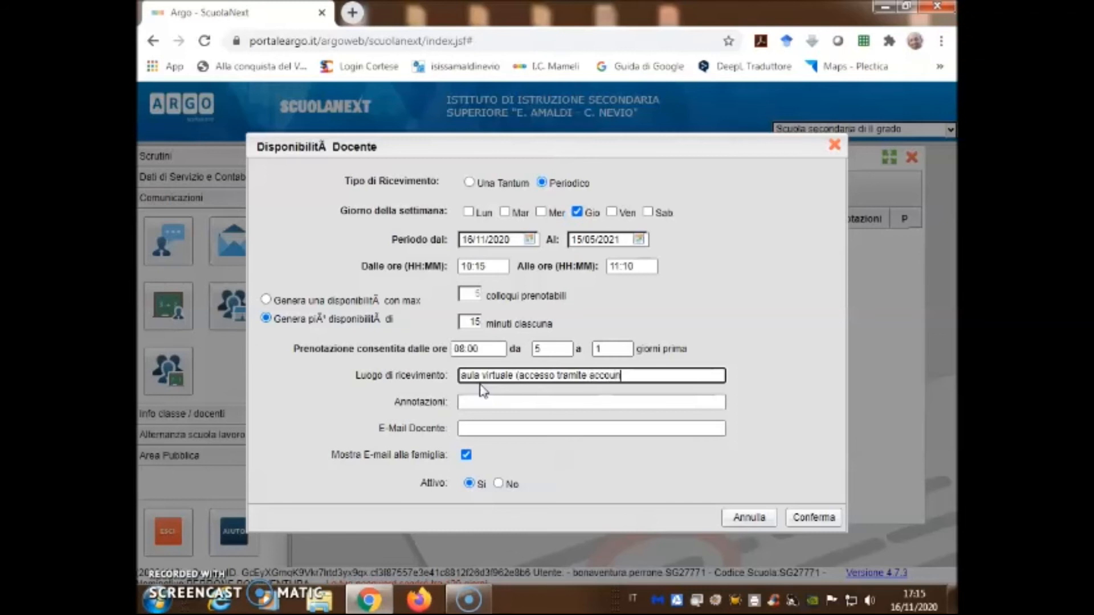
{"action": "type", "text": "amaldinevio o gmail)"}
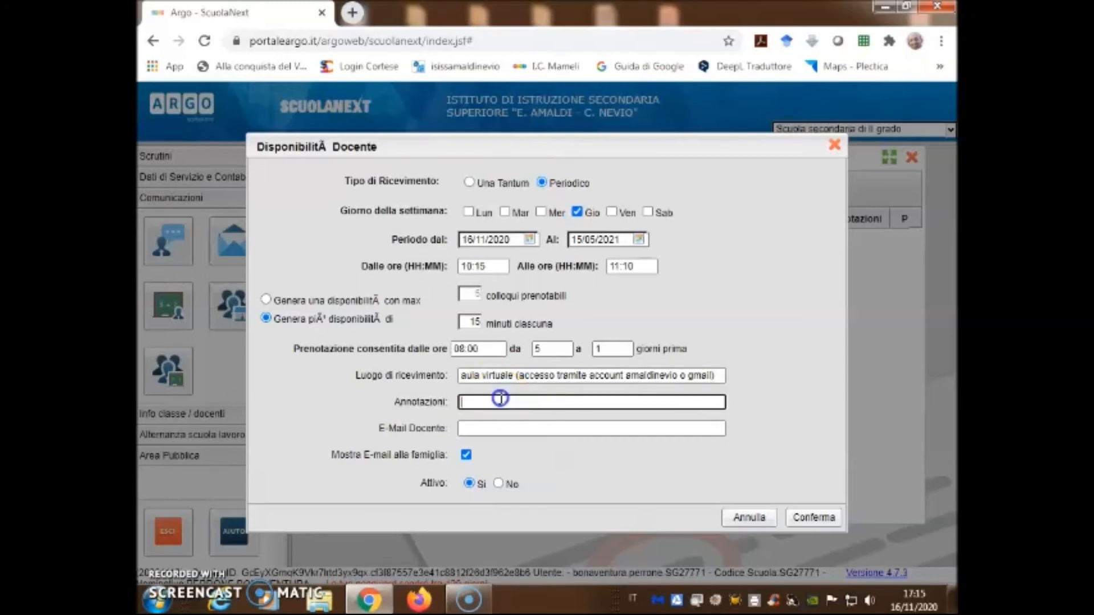
{"action": "type", "text": "CODICE"}
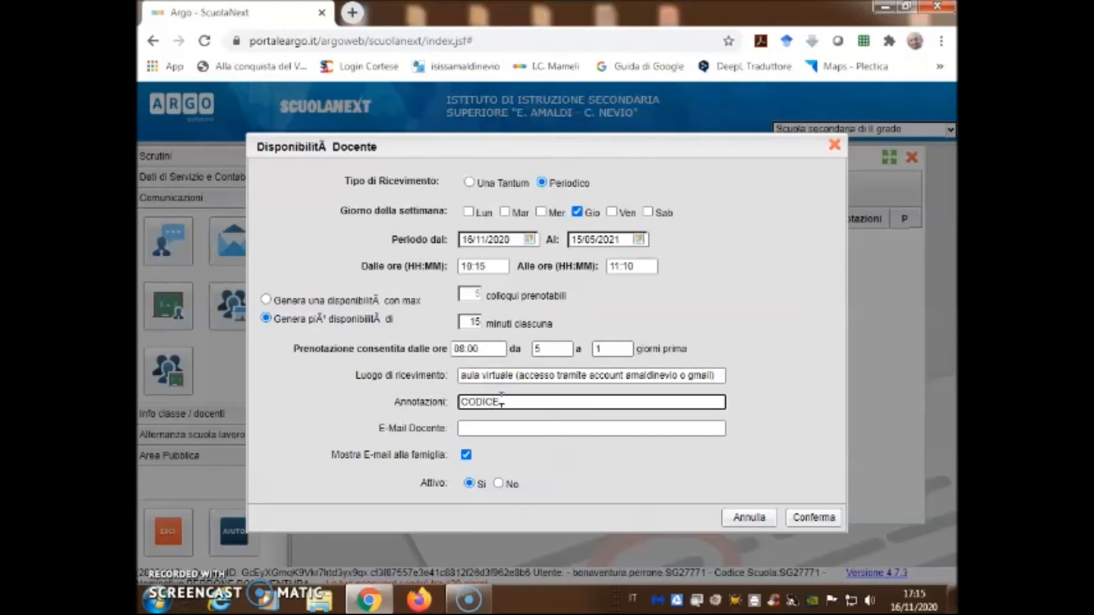
{"action": "type", "text": "M"}
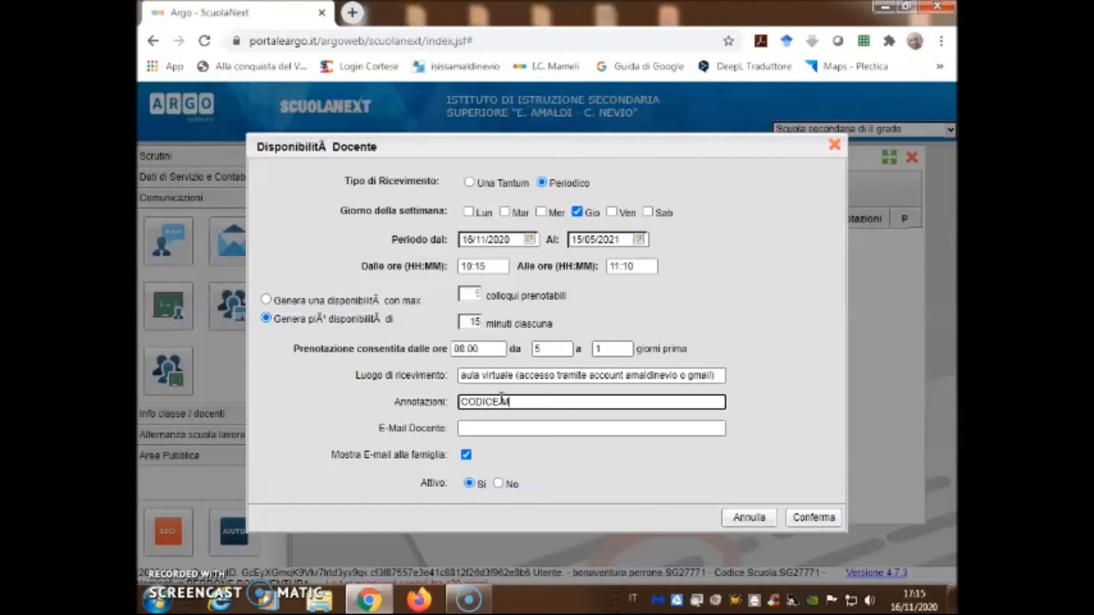
{"action": "type", "text": "MEET"}
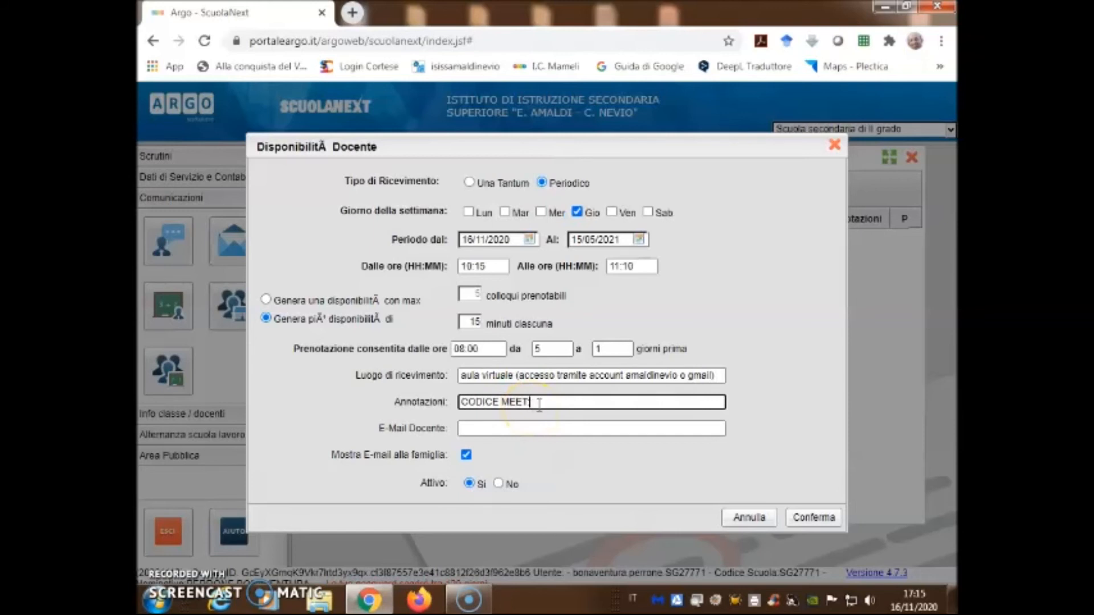
{"action": "right_click", "coordinate": [538, 401]}
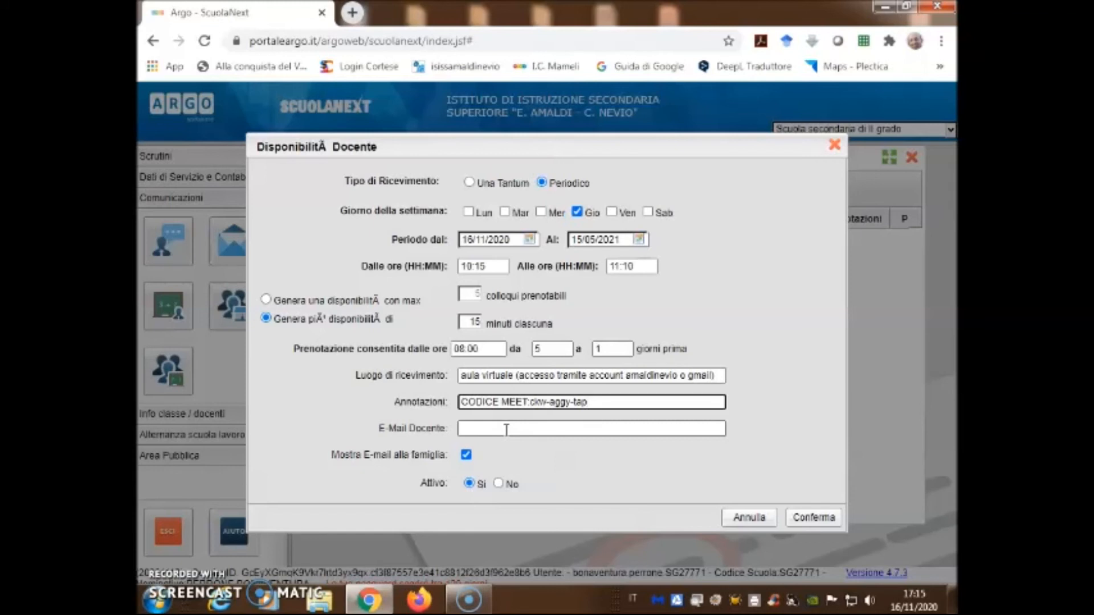
{"action": "mouse_move", "coordinate": [845, 523]}
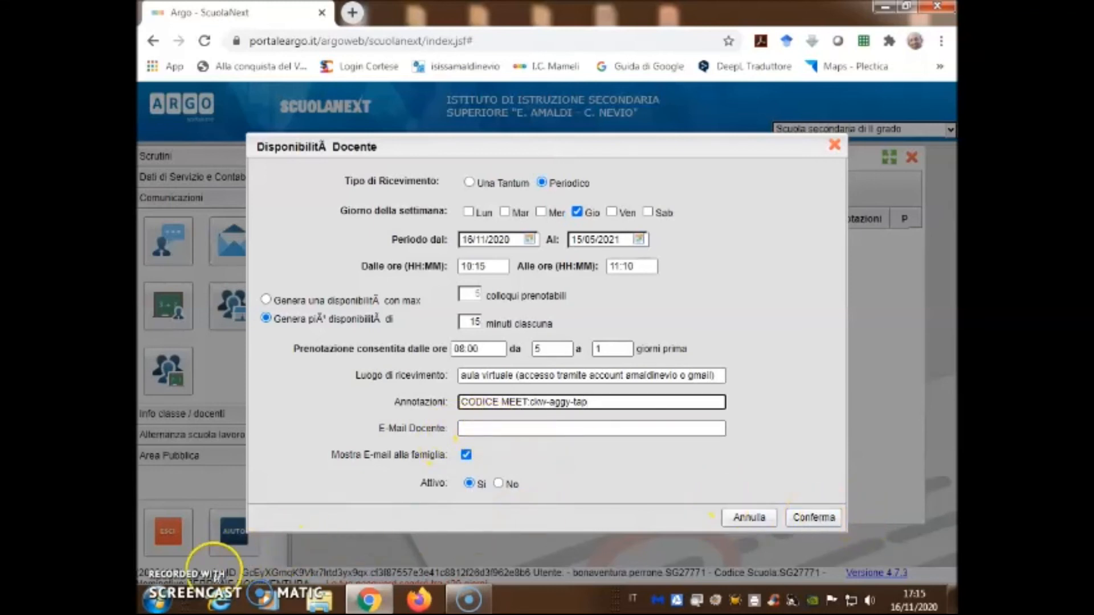
{"action": "left_click", "coordinate": [813, 518]}
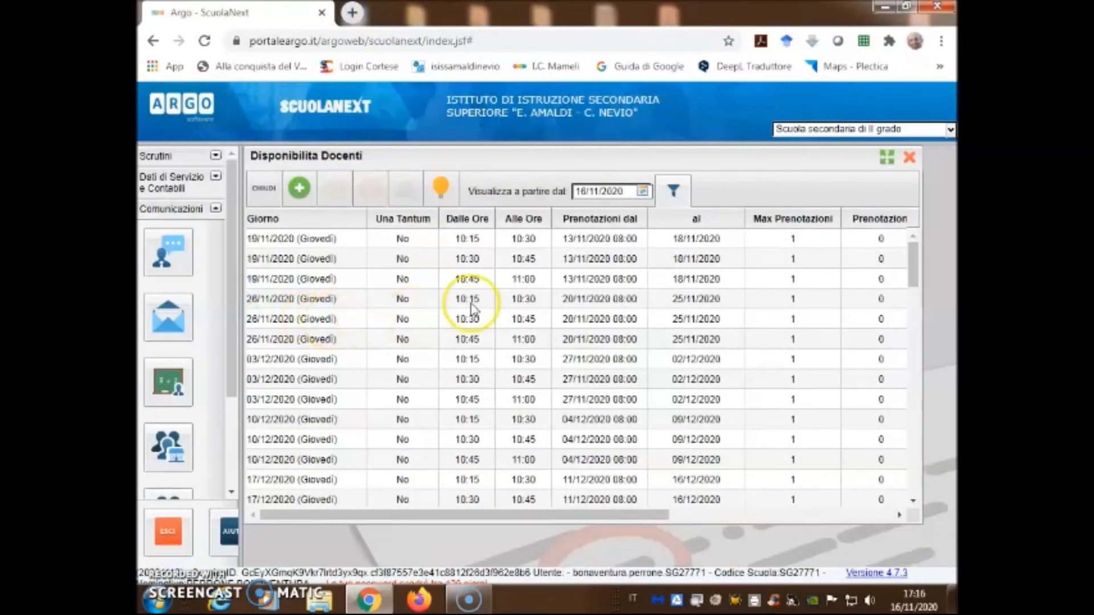
{"action": "mouse_move", "coordinate": [516, 517]}
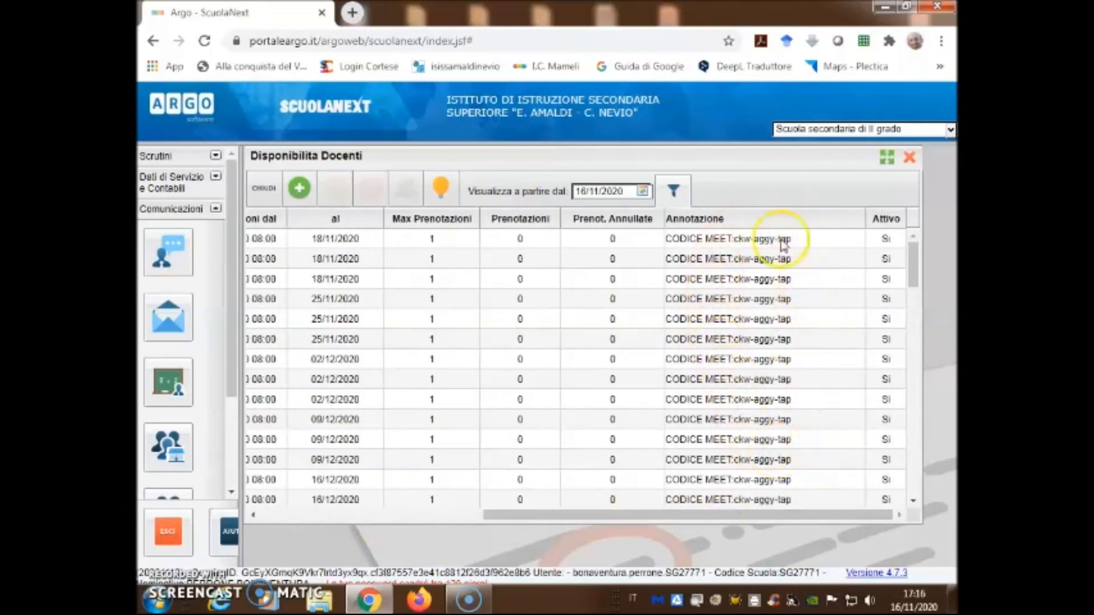
{"action": "mouse_move", "coordinate": [770, 369]}
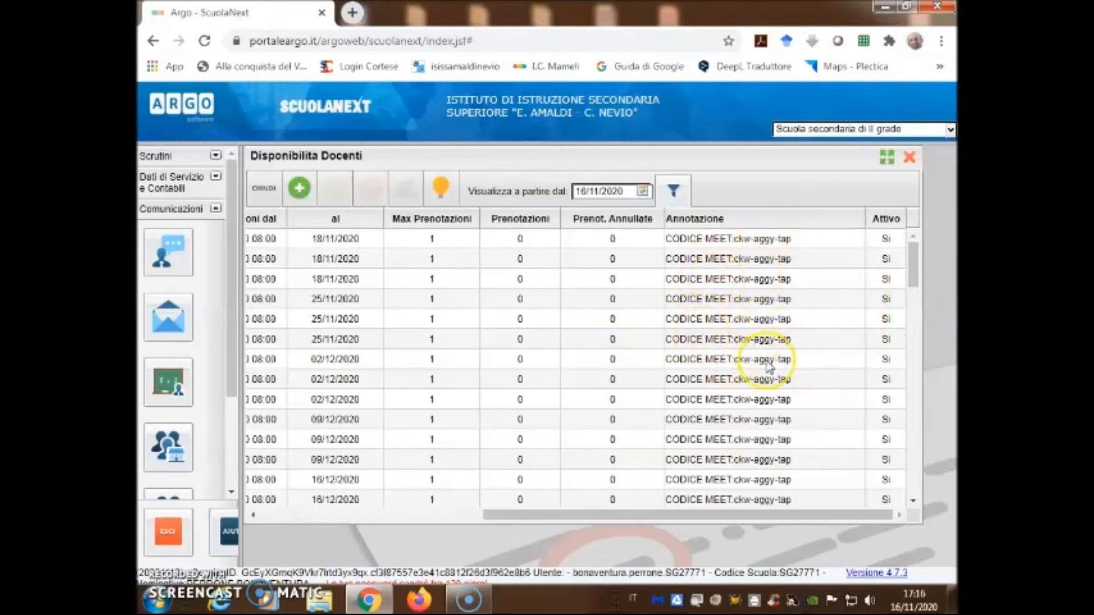
{"action": "mouse_move", "coordinate": [781, 367]}
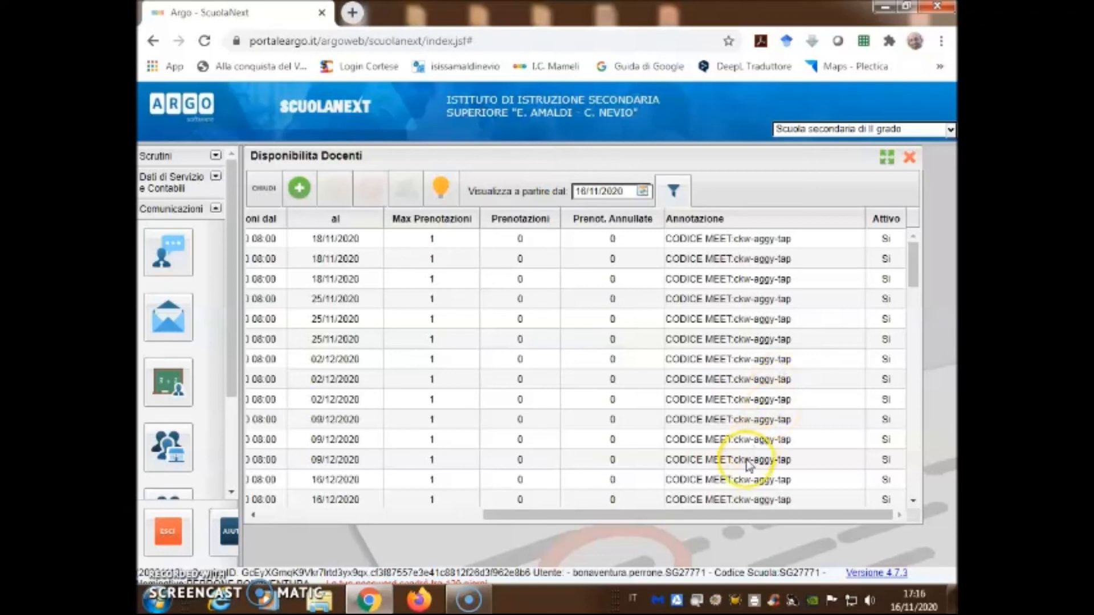
{"action": "mouse_move", "coordinate": [792, 355]}
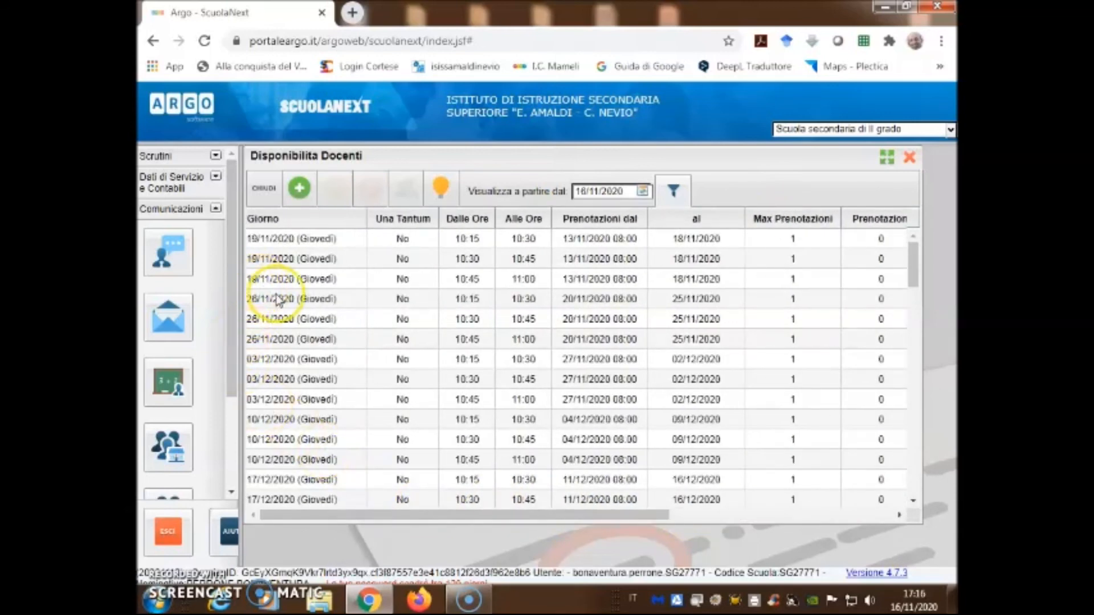
{"action": "mouse_move", "coordinate": [391, 352]}
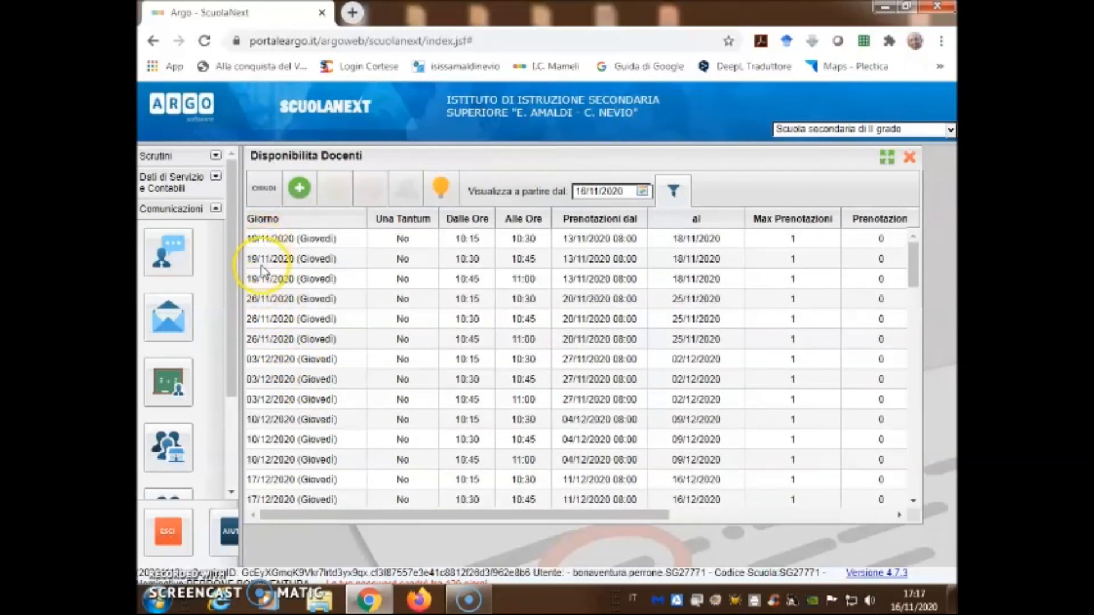
{"action": "mouse_move", "coordinate": [263, 248]}
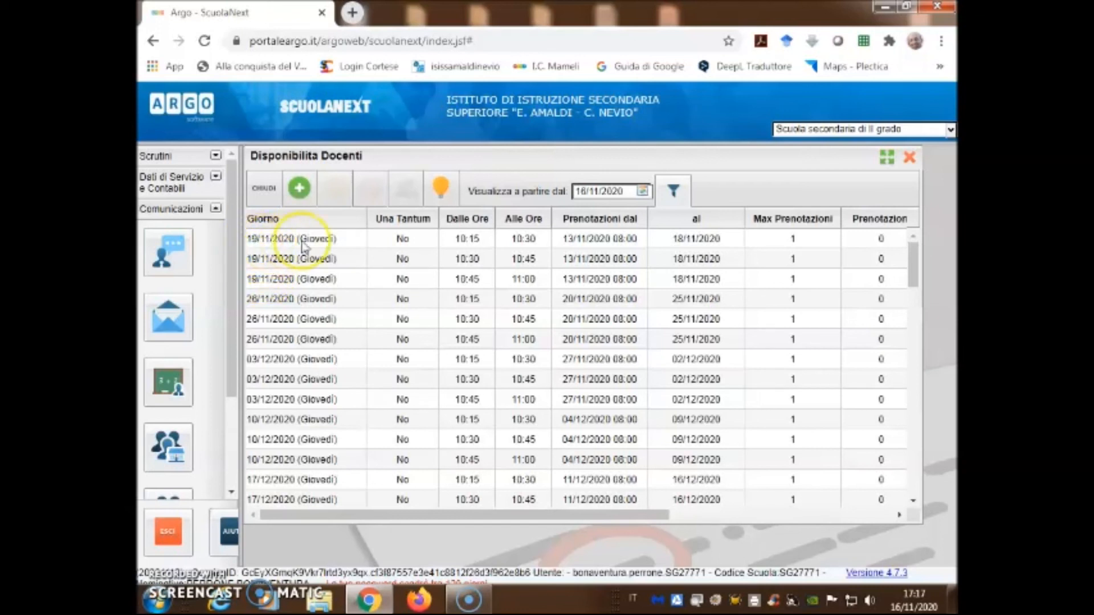
{"action": "mouse_move", "coordinate": [634, 271]}
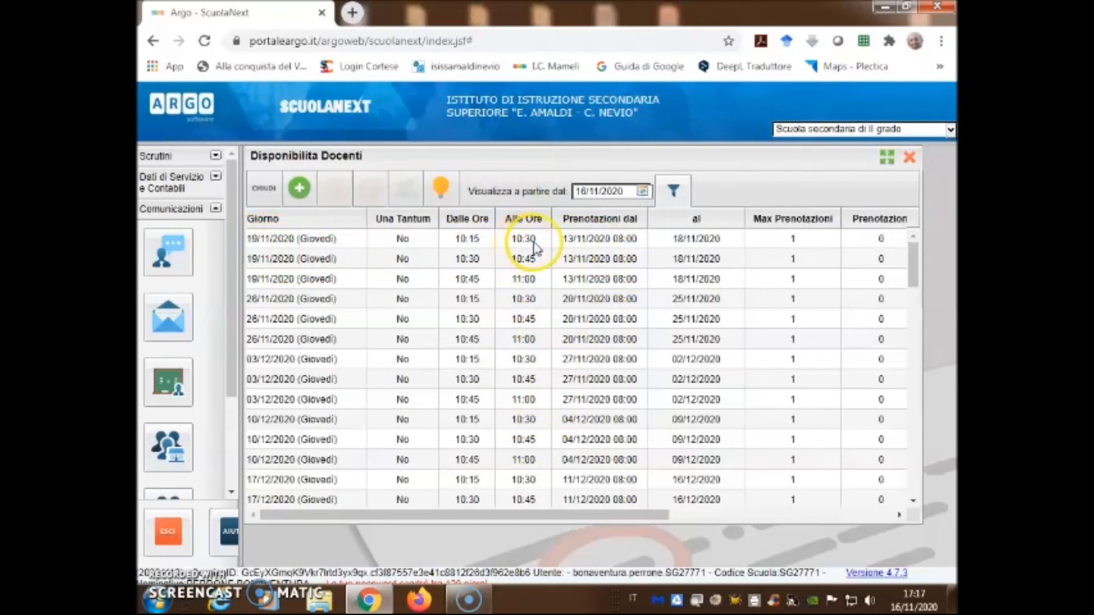
{"action": "mouse_move", "coordinate": [523, 281]}
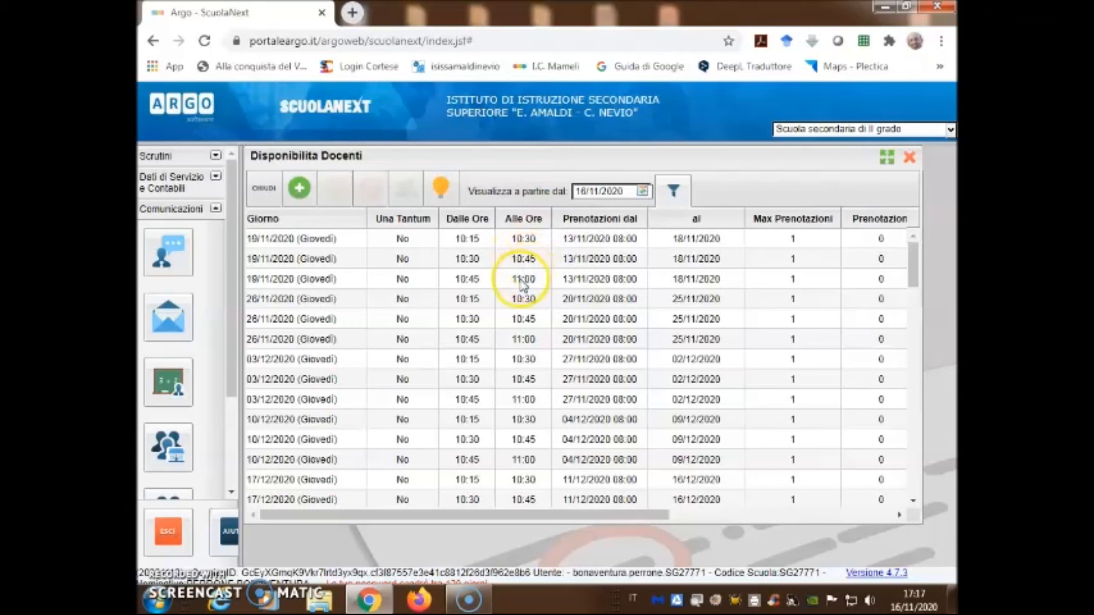
{"action": "mouse_move", "coordinate": [503, 308]}
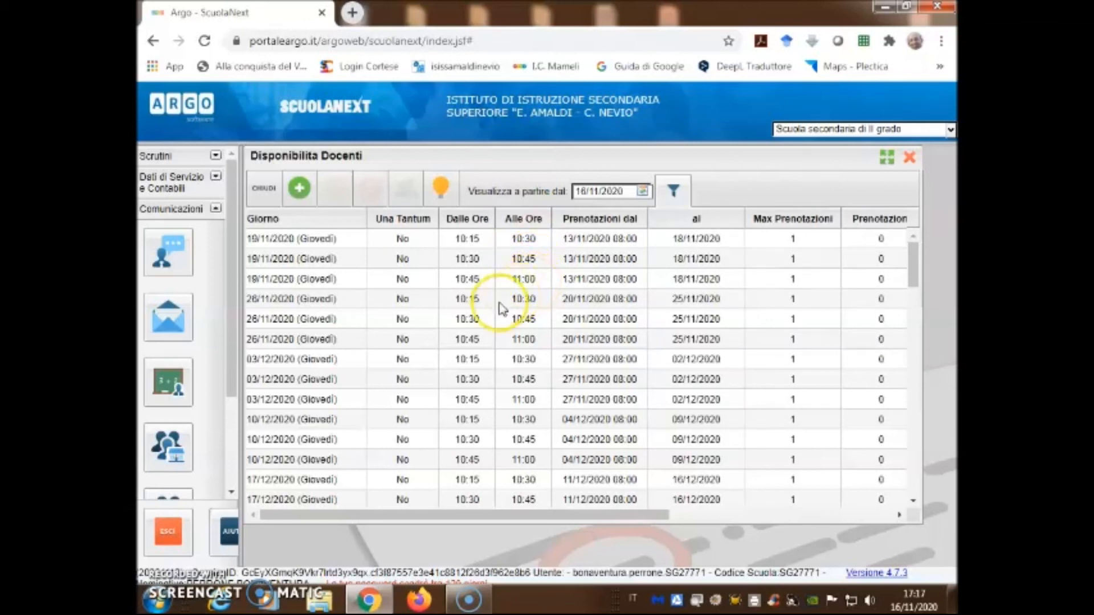
{"action": "mouse_move", "coordinate": [576, 283]}
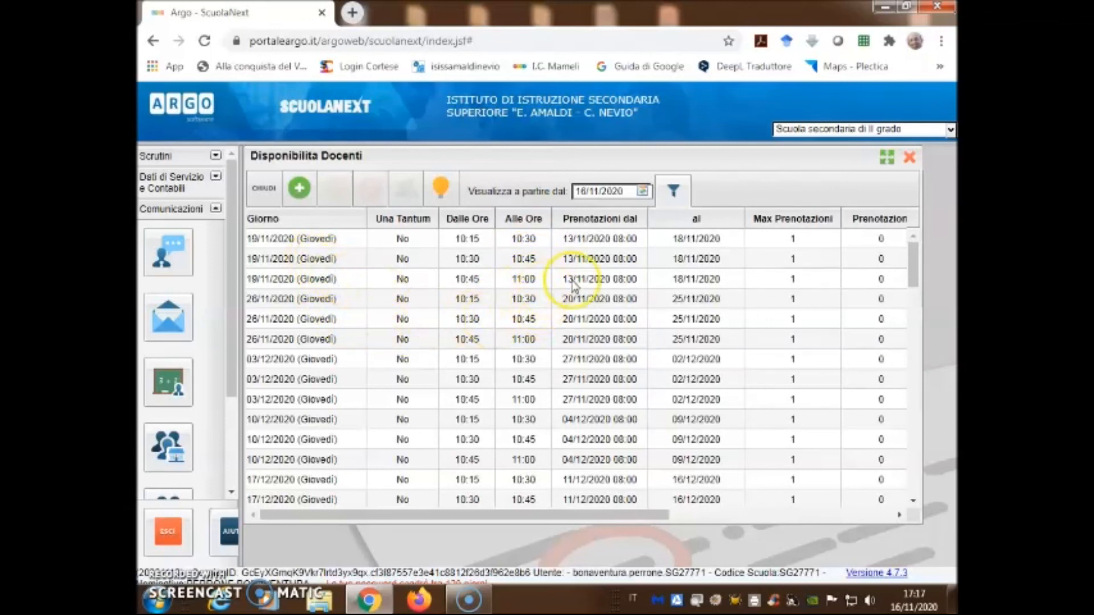
{"action": "mouse_move", "coordinate": [314, 467]}
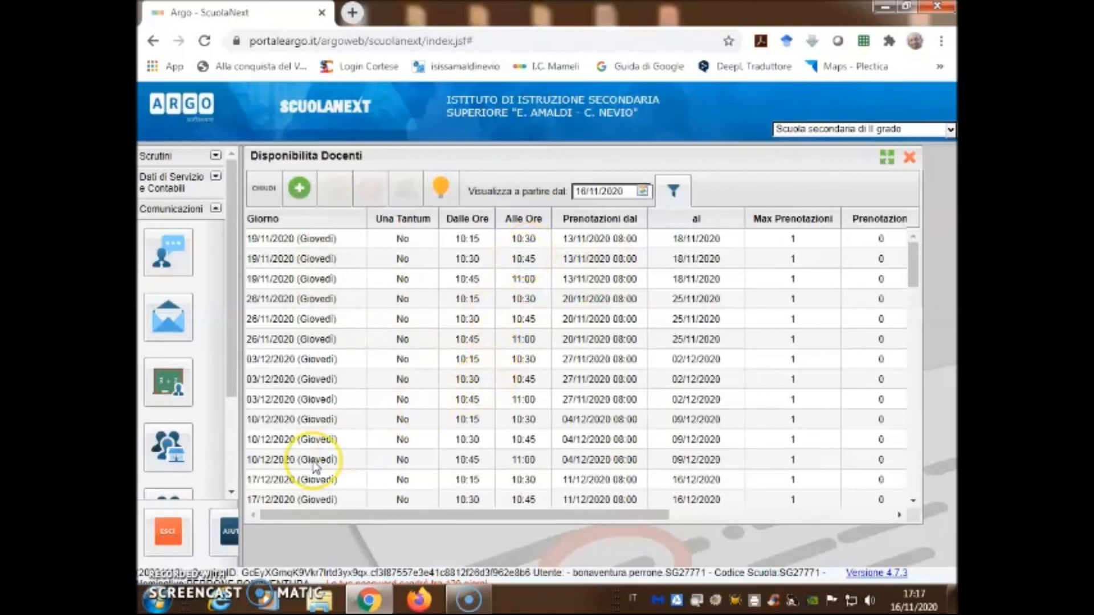
{"action": "mouse_move", "coordinate": [338, 481]}
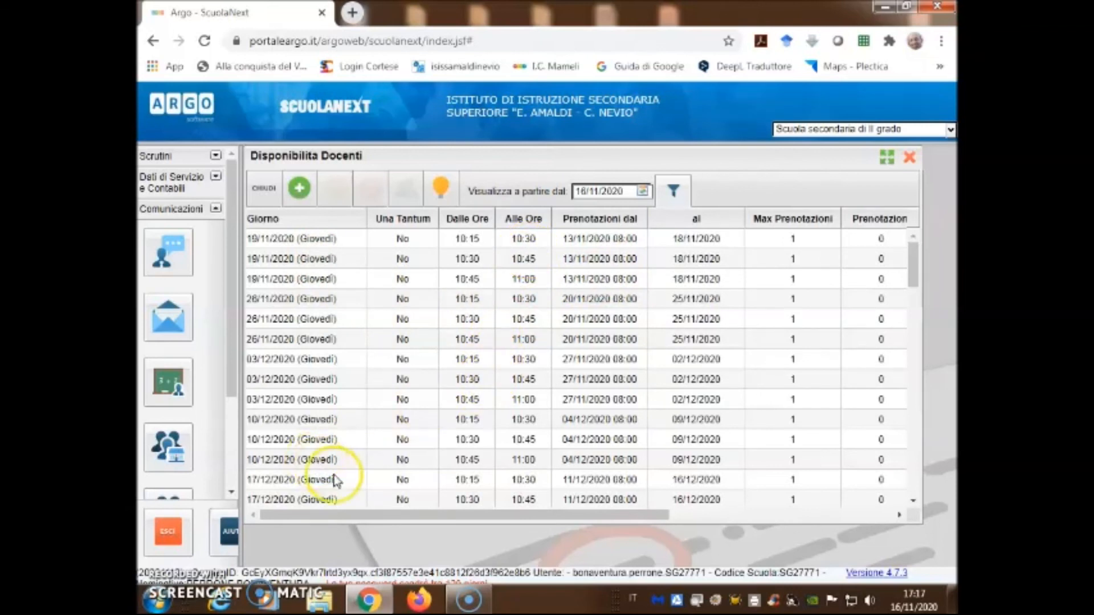